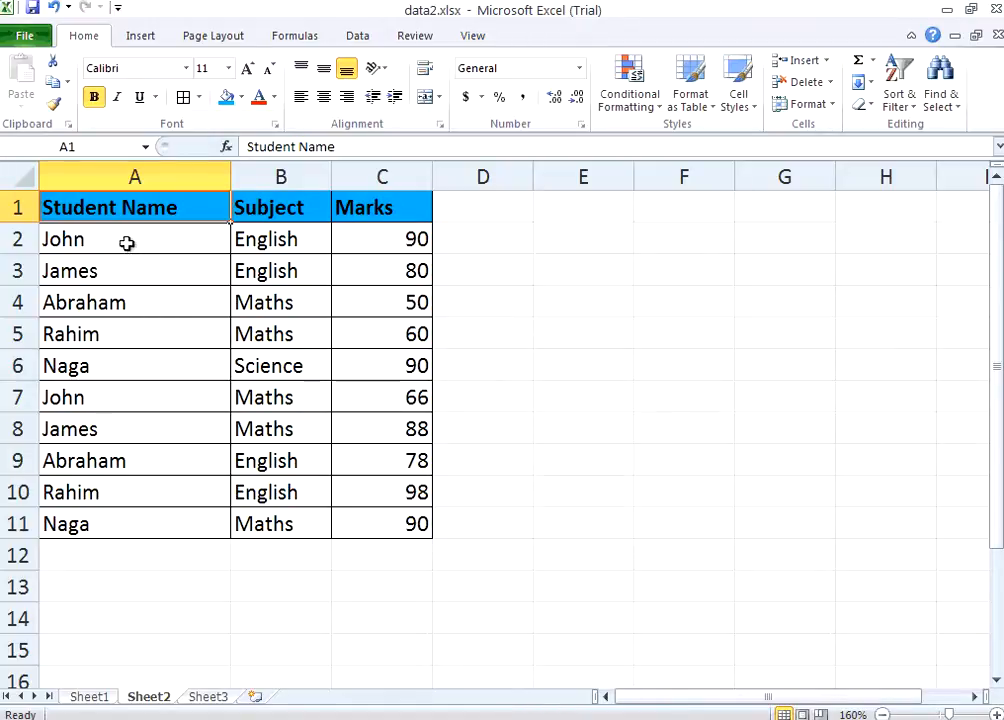
Step: Point out John's and Naga's name and subject cells in the marks table
click(127, 239)
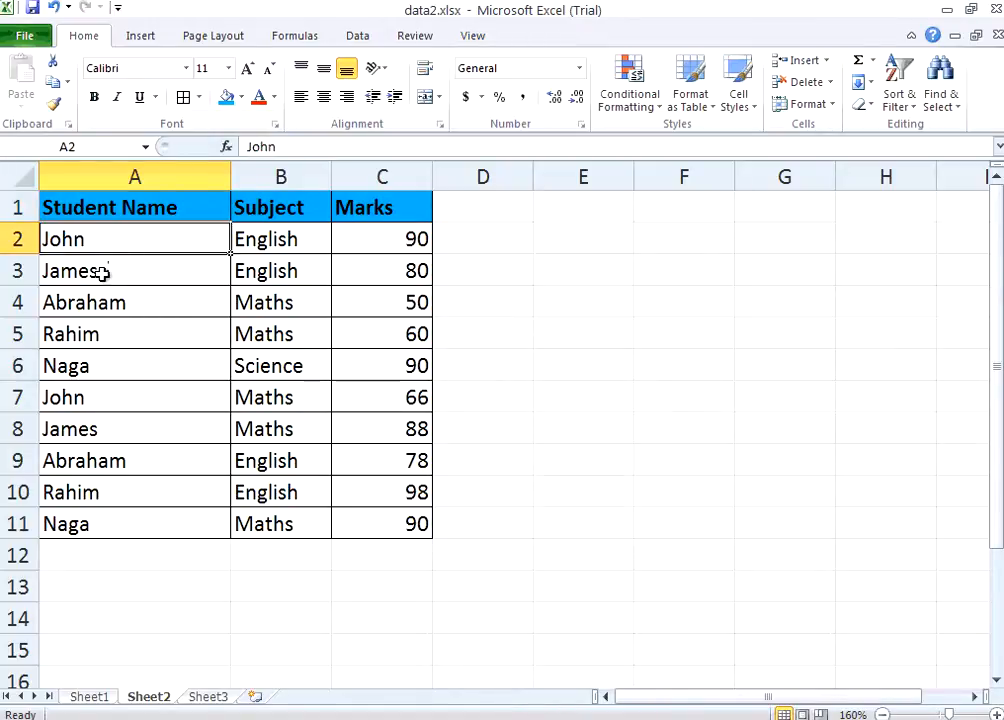
click(67, 365)
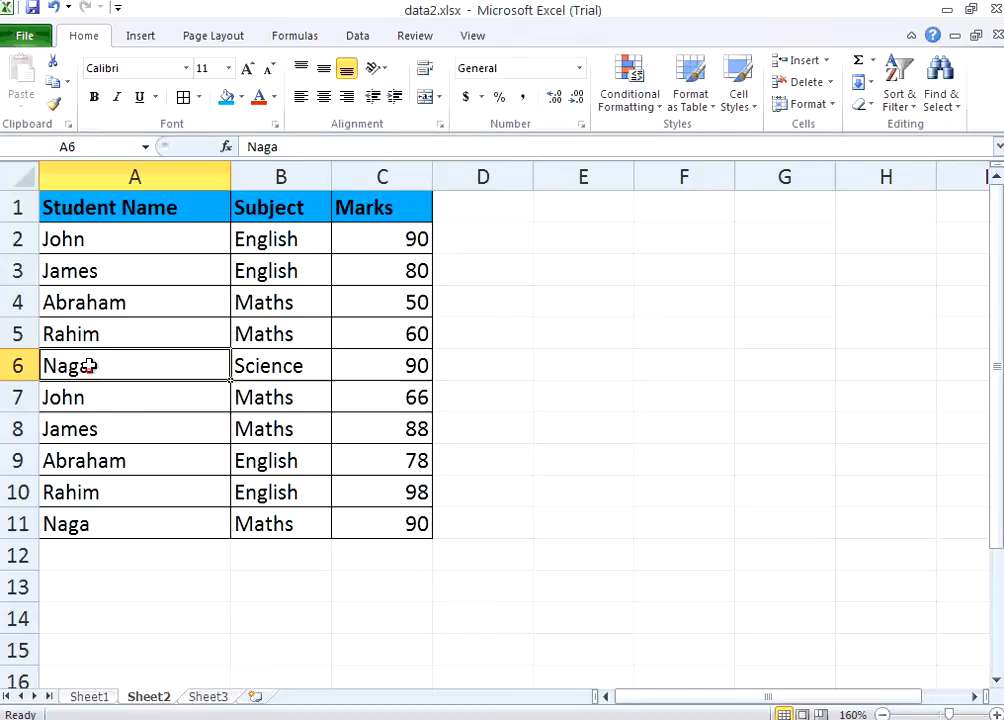
mouse_move(108, 508)
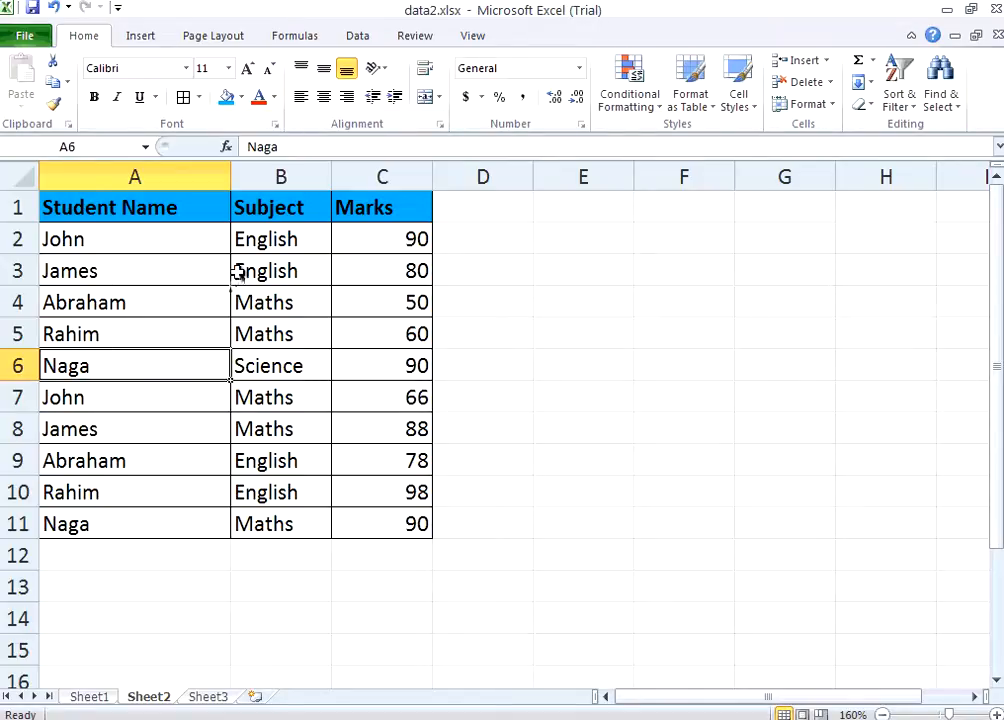
click(281, 238)
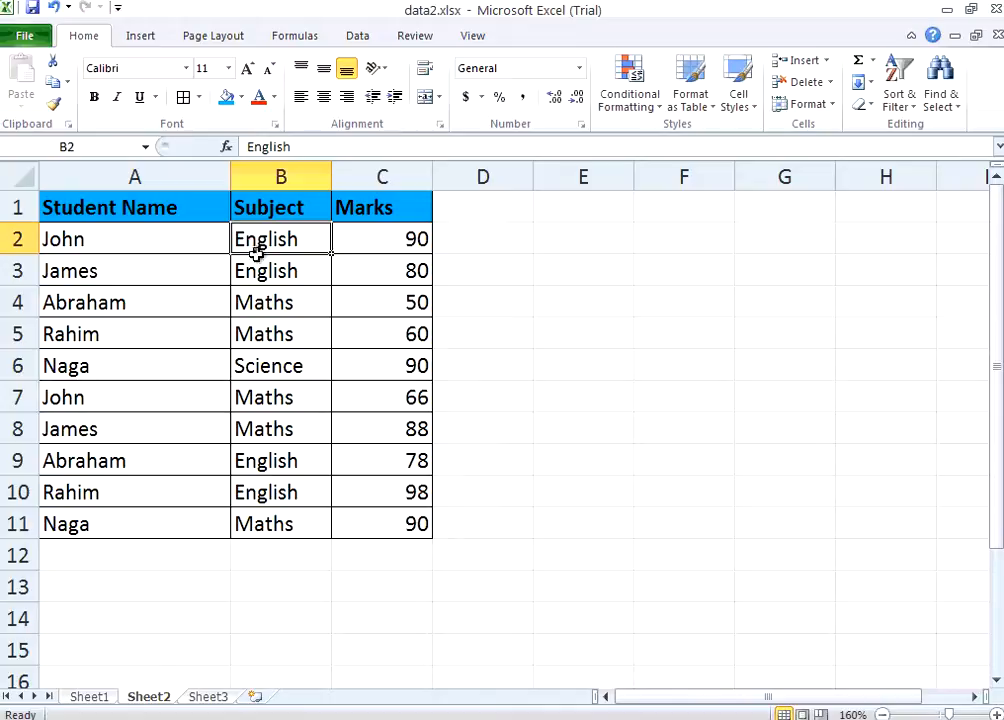
click(280, 365)
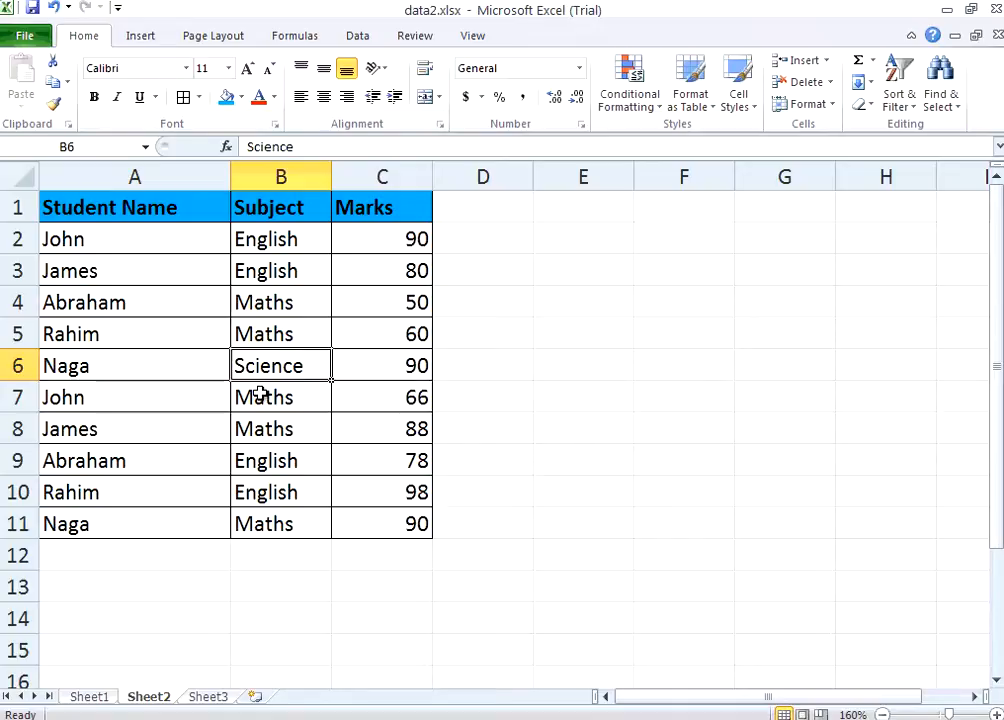
mouse_move(131, 284)
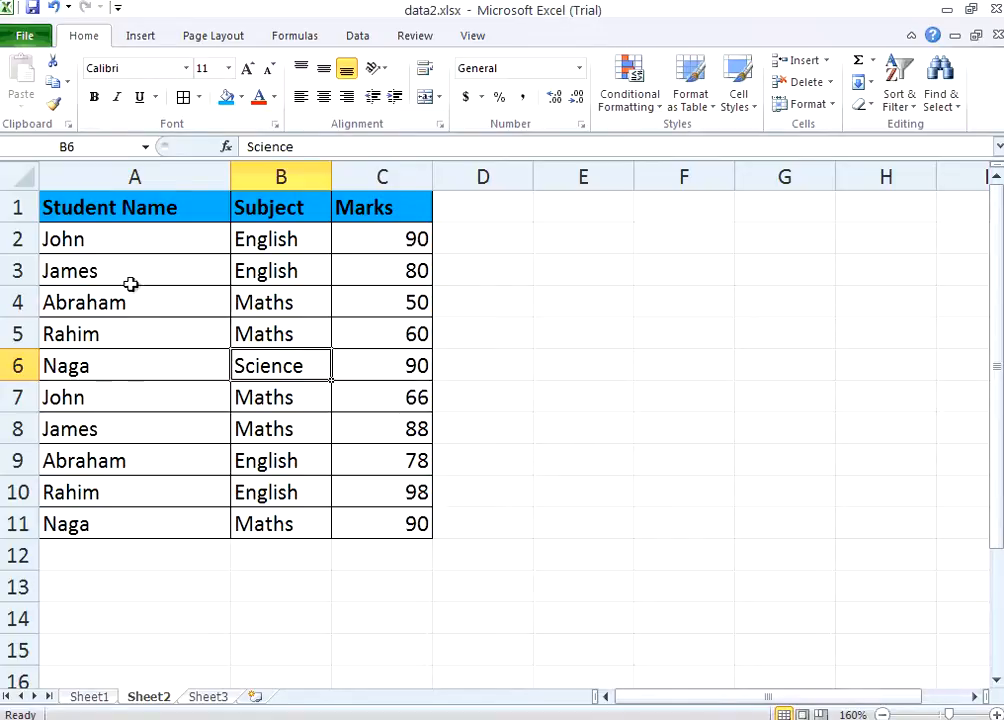
click(135, 238)
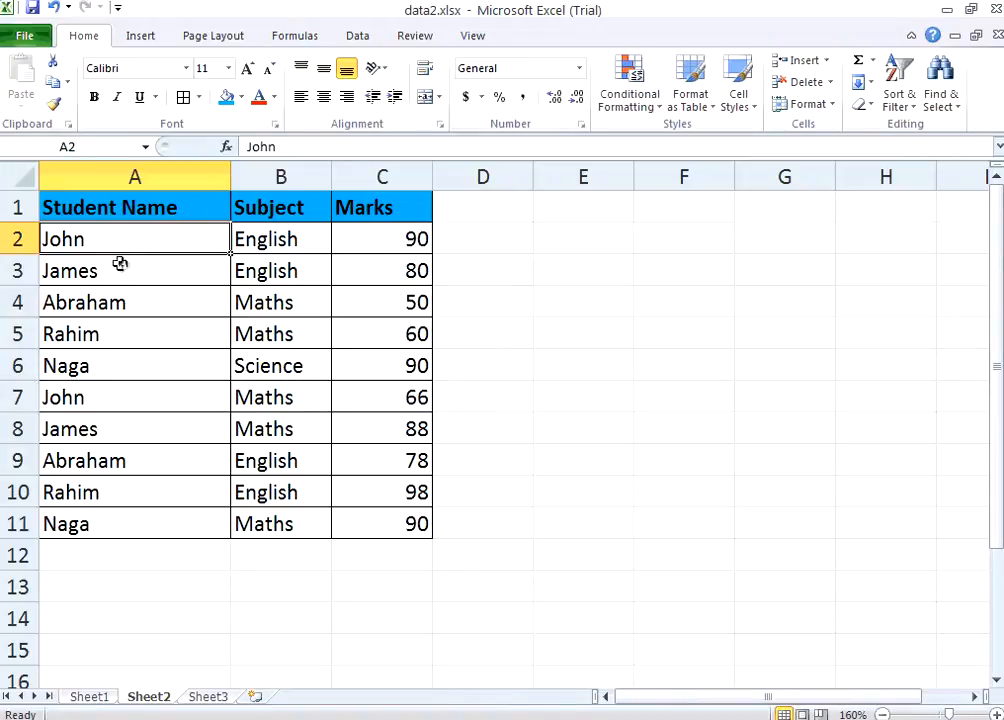
mouse_move(107, 253)
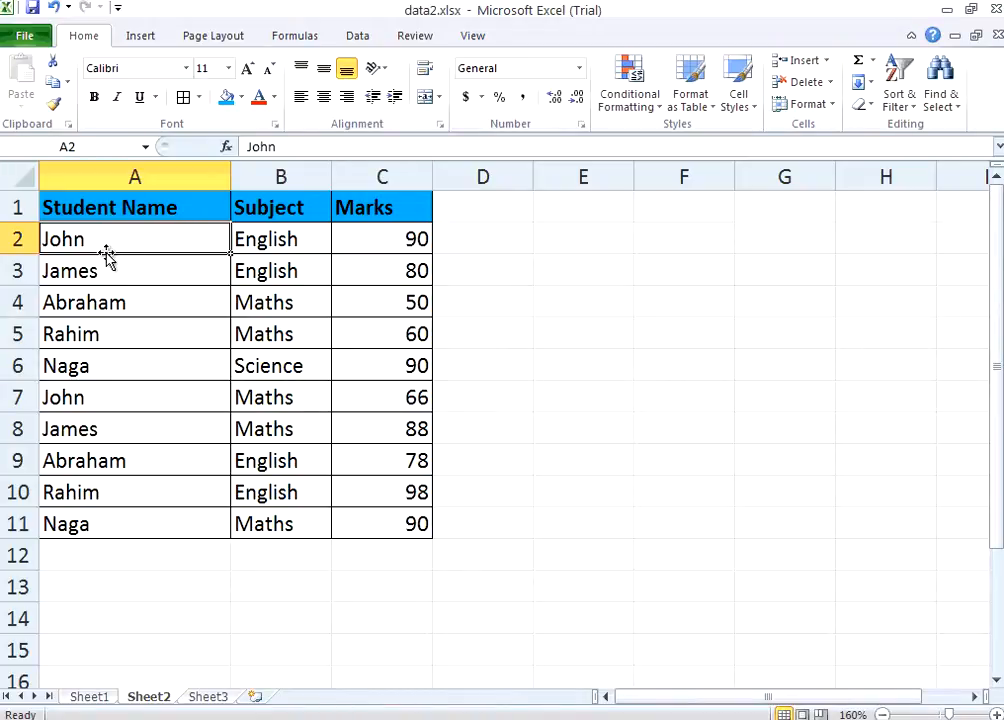
mouse_move(139, 242)
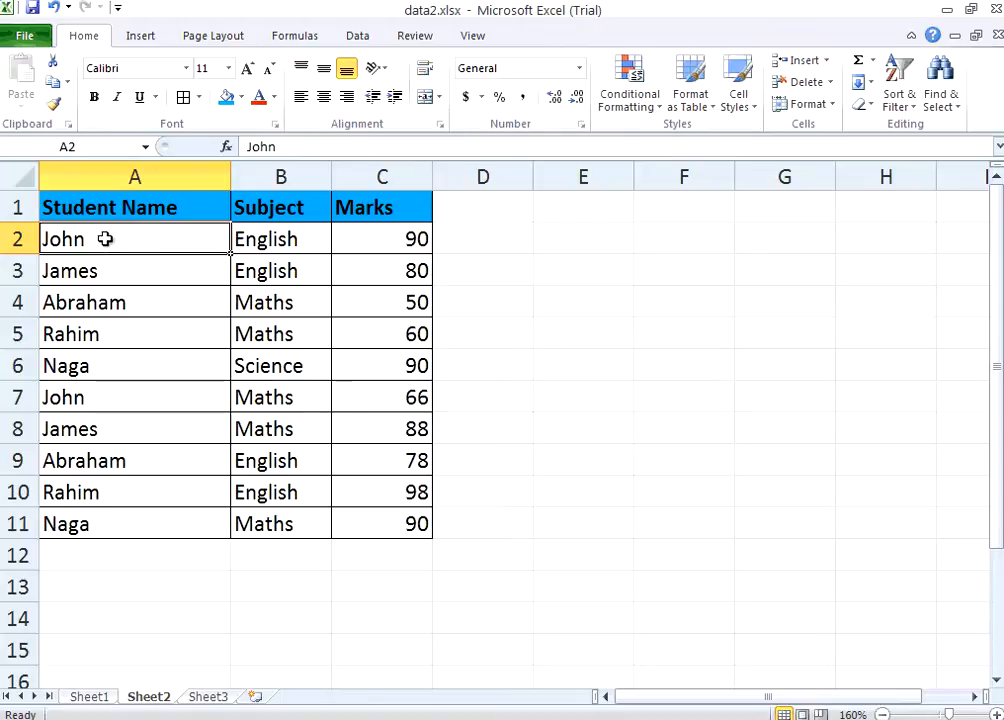
click(280, 238)
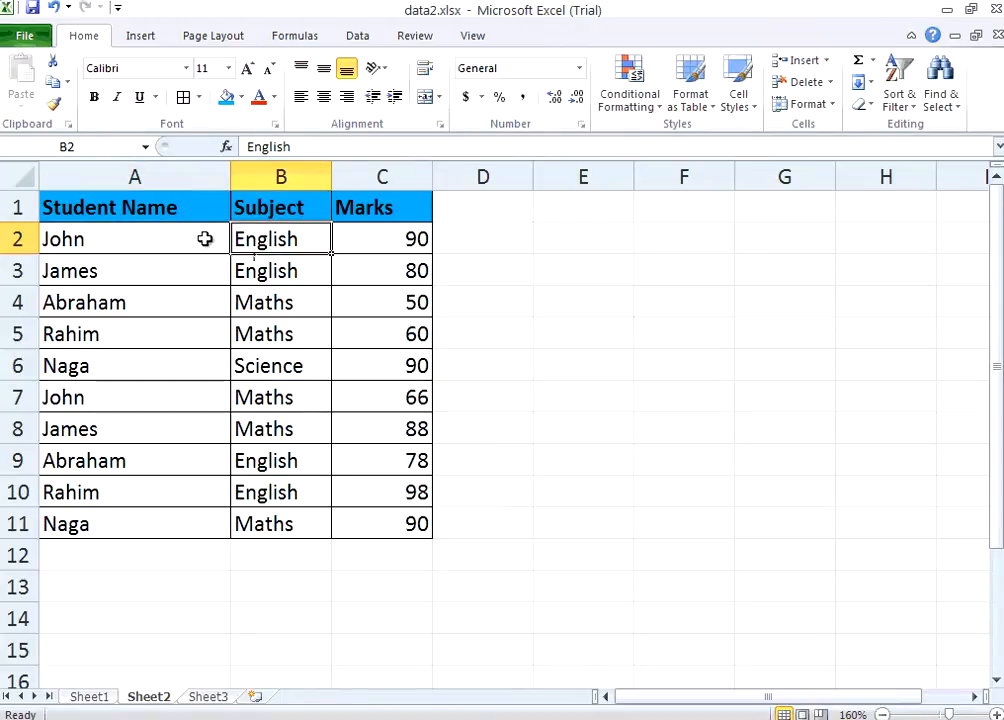
click(135, 238)
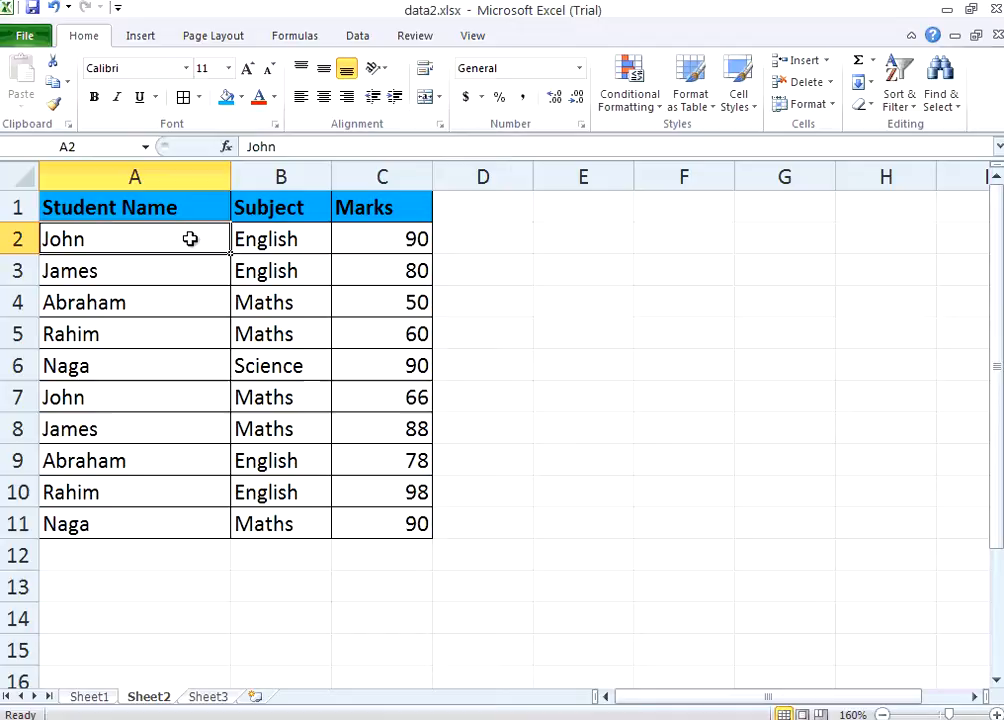
mouse_move(267, 178)
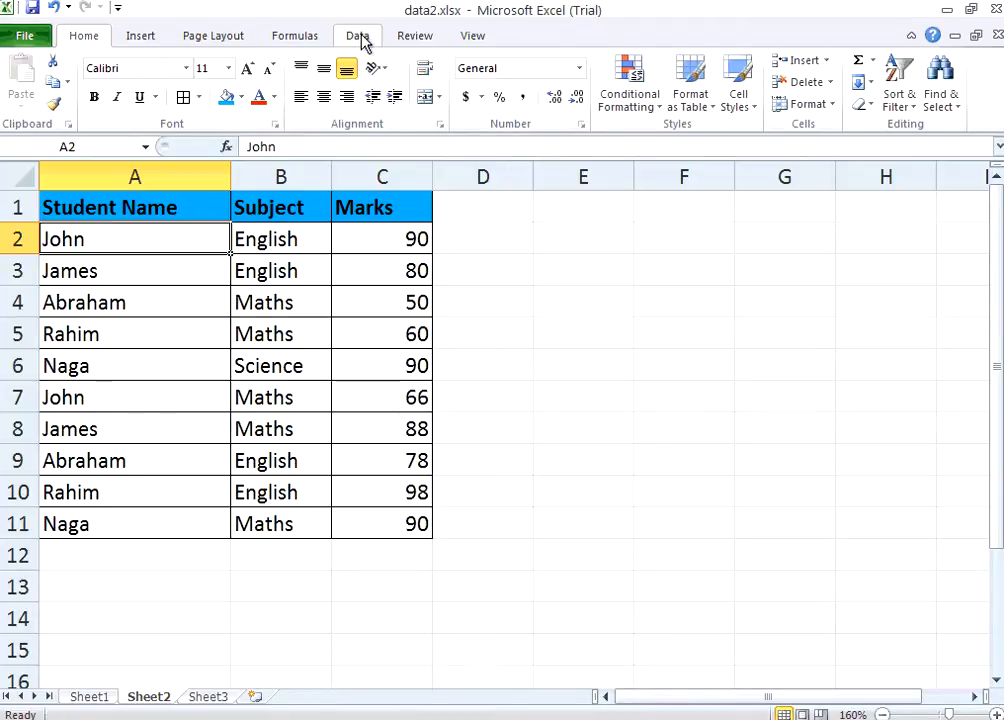
Step: Switch on Data-tab filtering, toggling it off once and back on
click(357, 35)
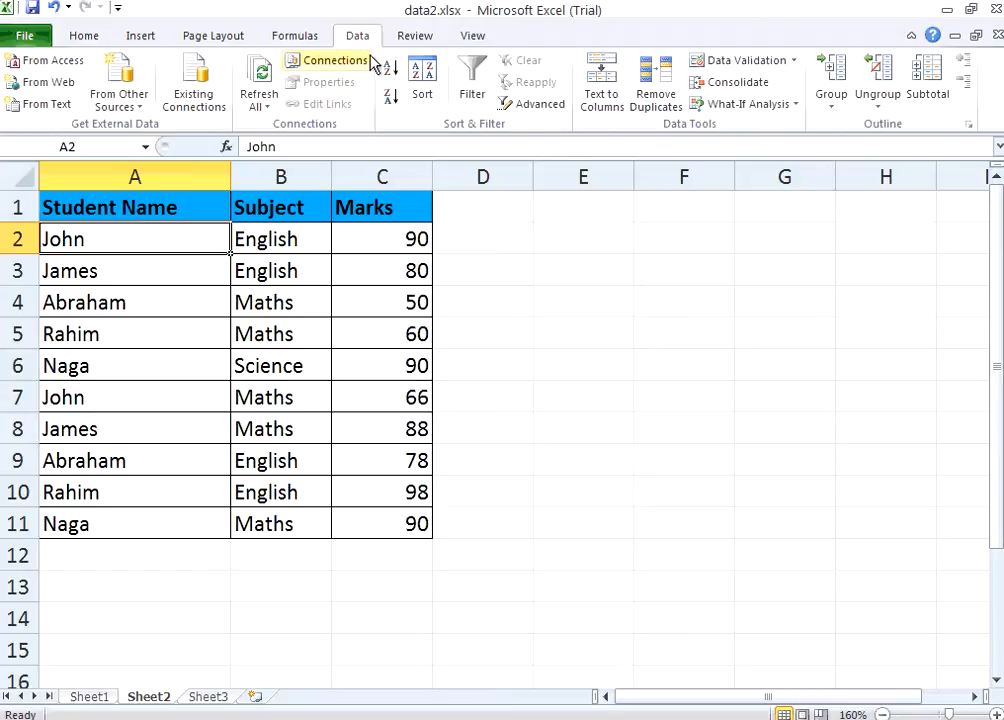
mouse_move(471, 74)
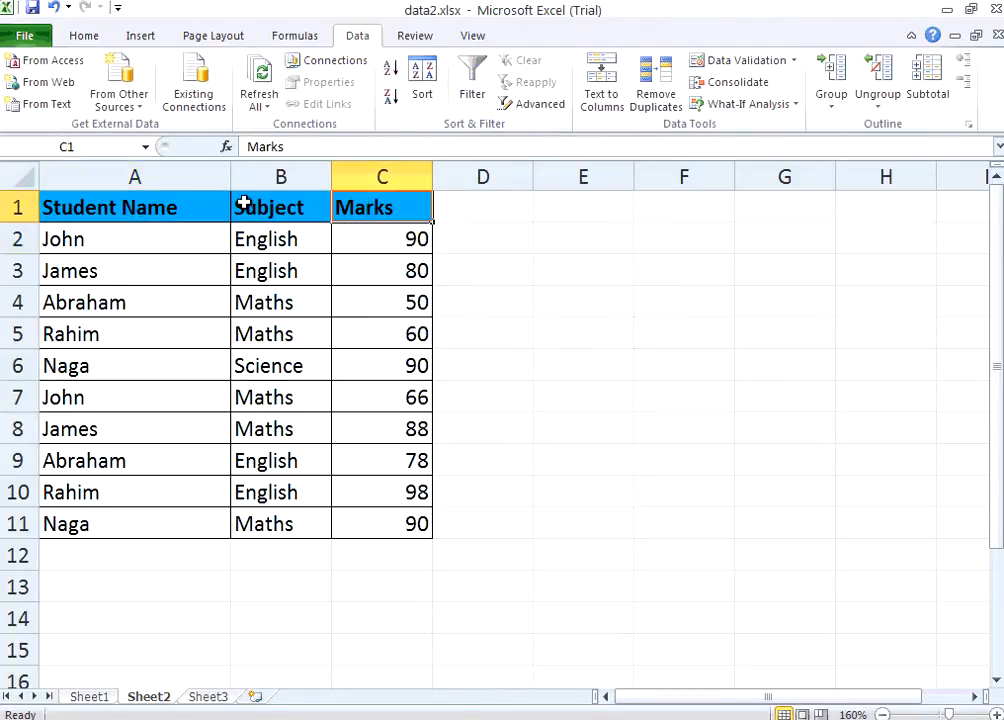
mouse_move(471, 70)
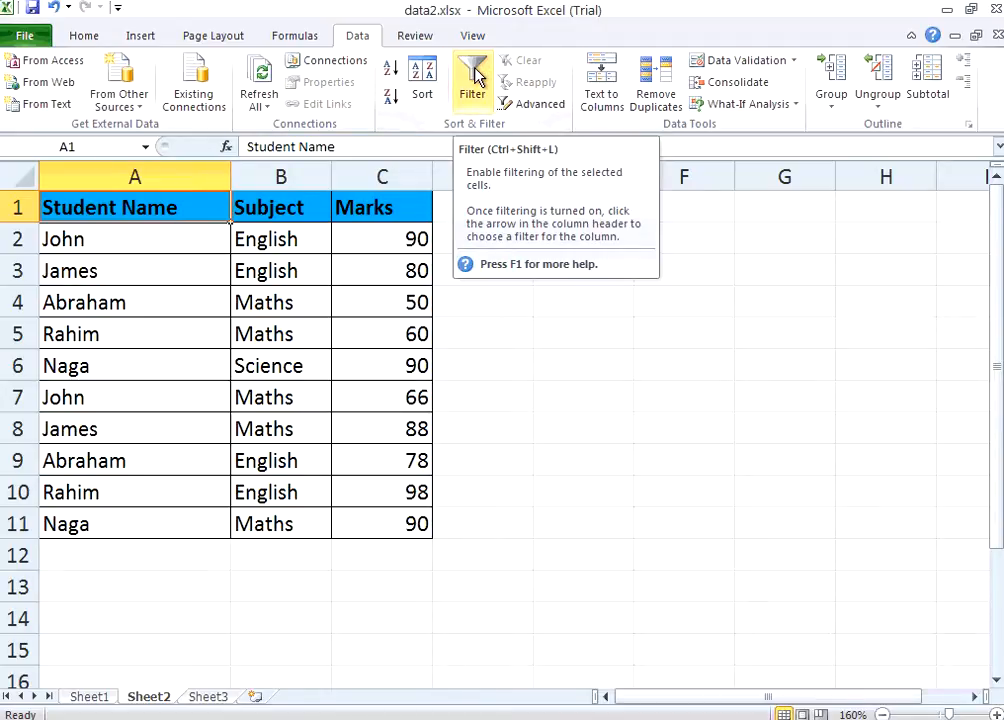
click(472, 78)
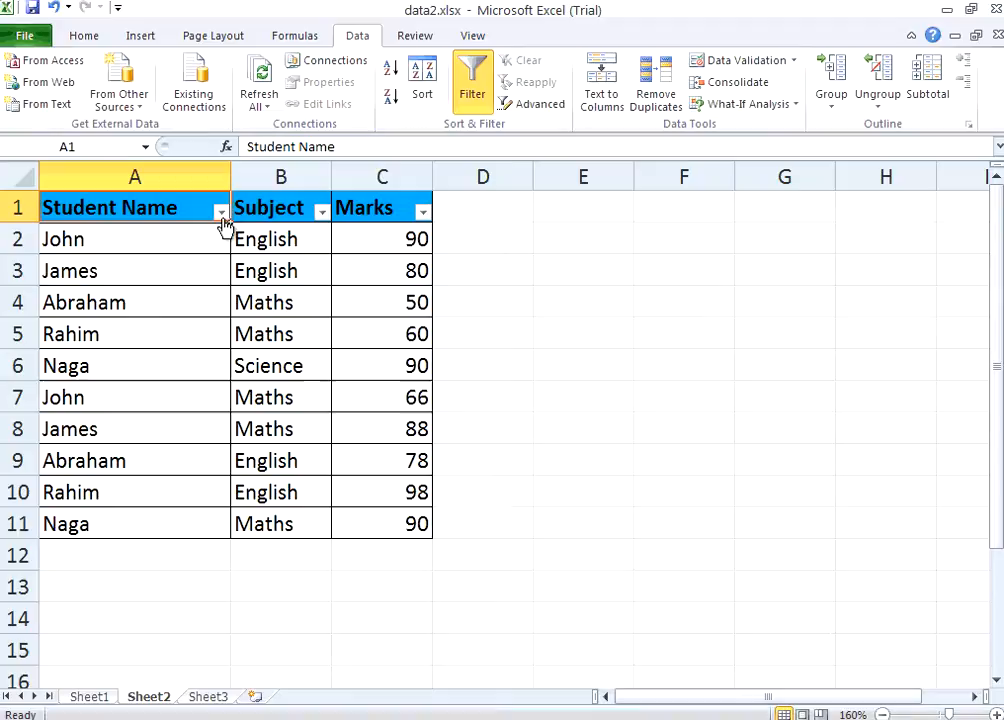
mouse_move(421, 193)
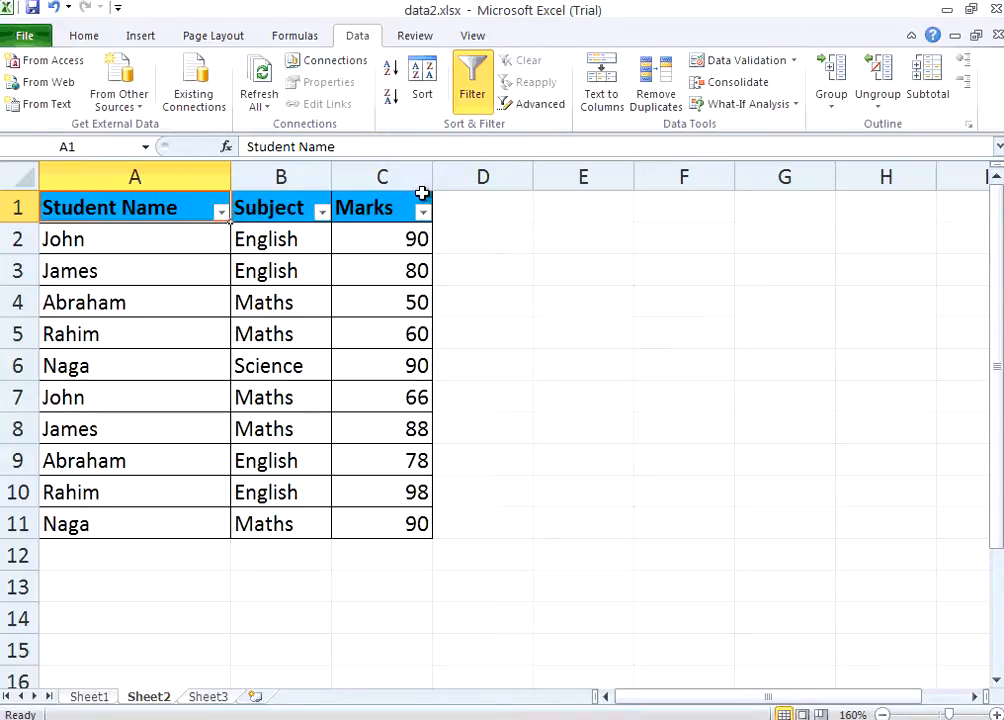
click(471, 82)
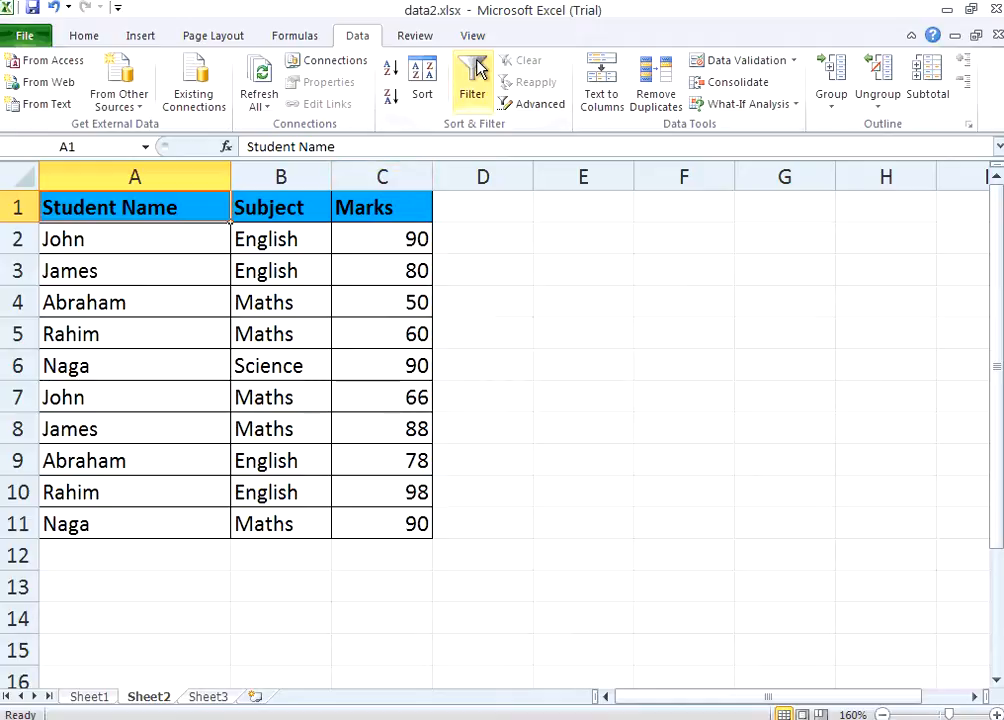
click(472, 81)
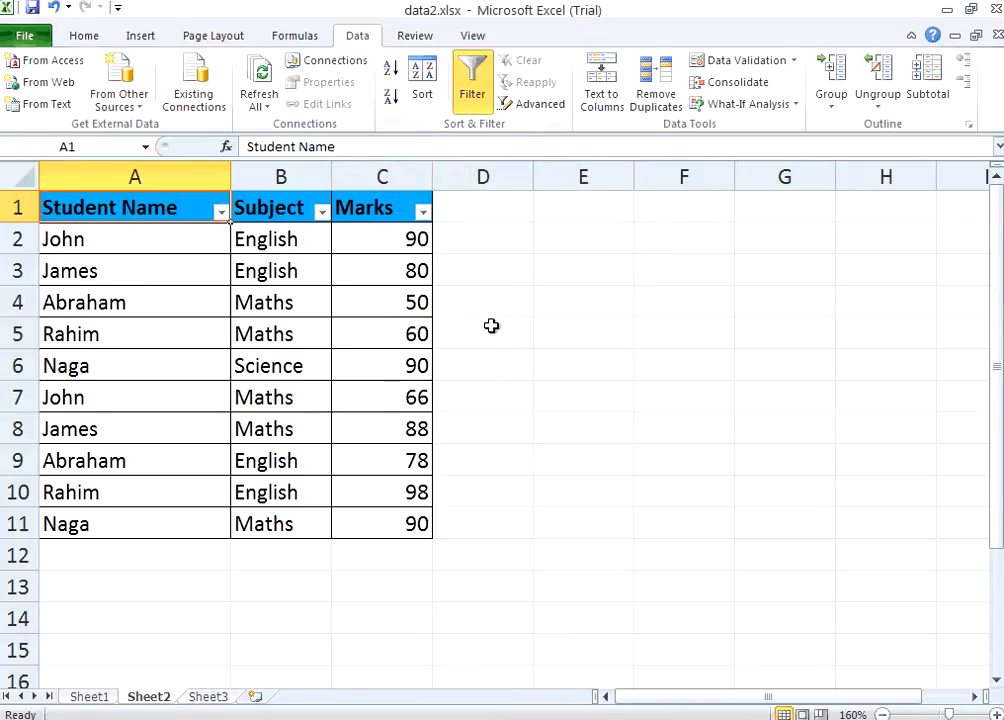
mouse_move(294, 214)
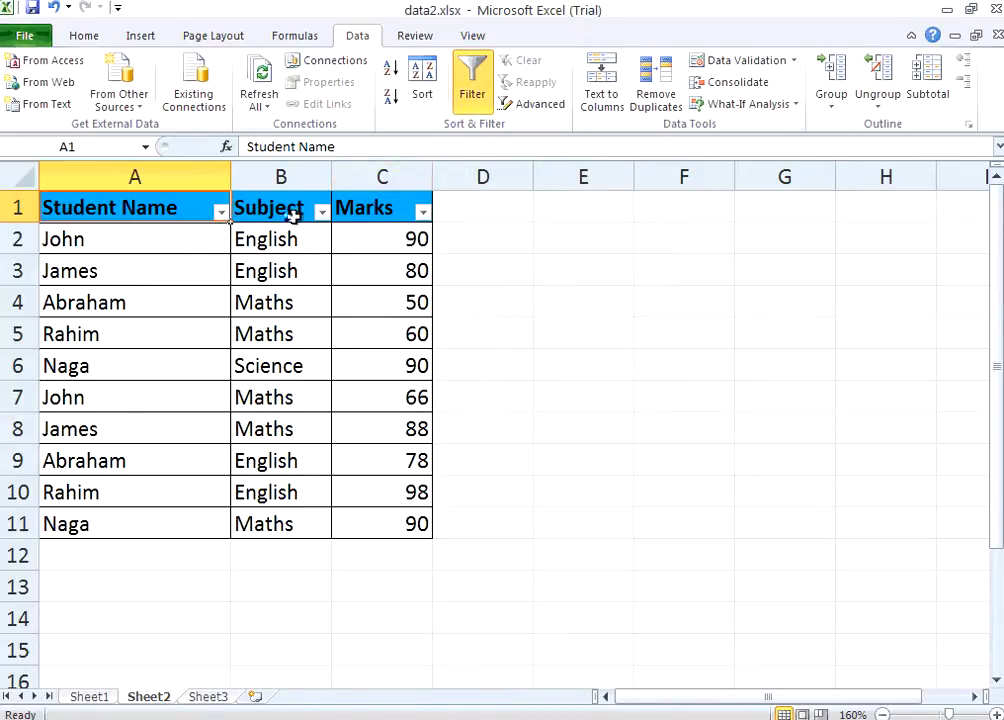
mouse_move(360, 212)
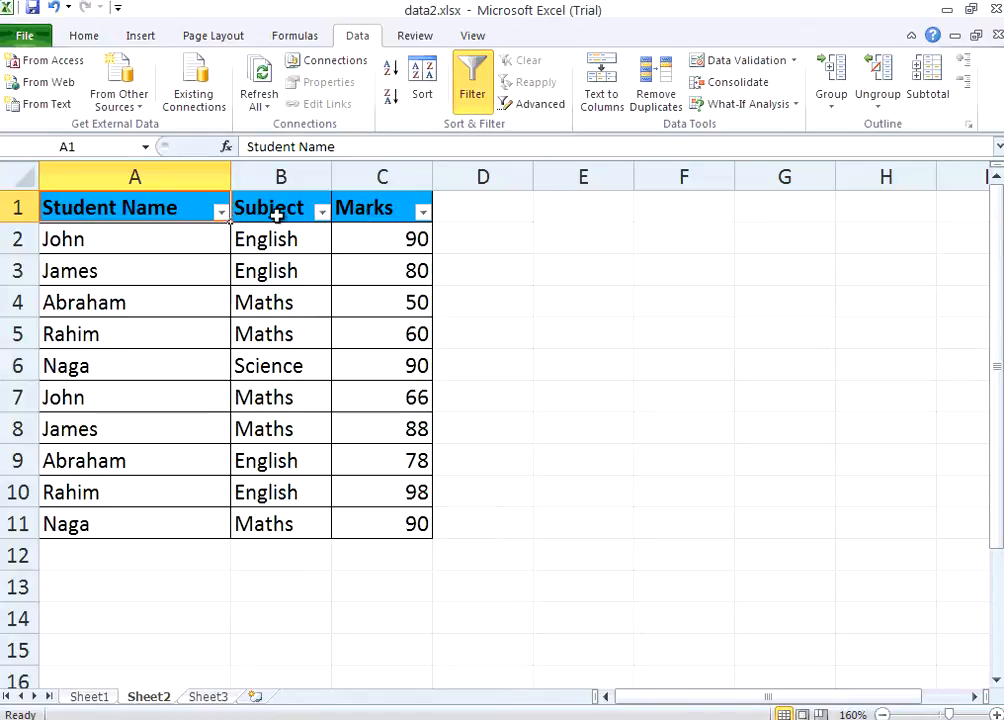
mouse_move(221, 211)
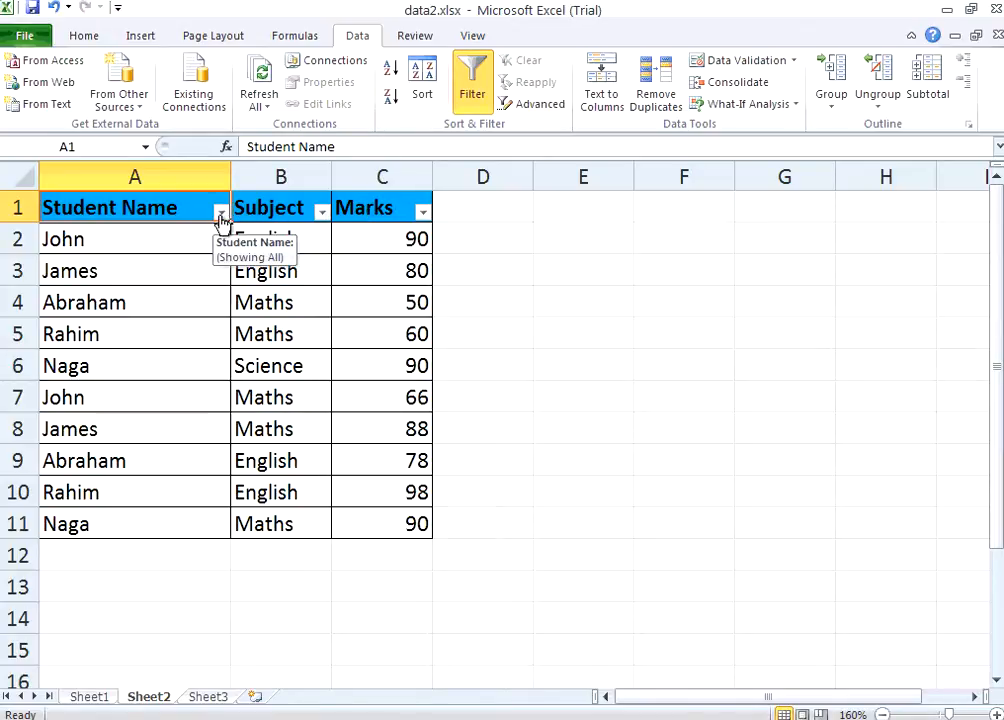
Step: Filter Student Name to Abraham only, leaving his Maths 50 and English 78 rows
click(219, 210)
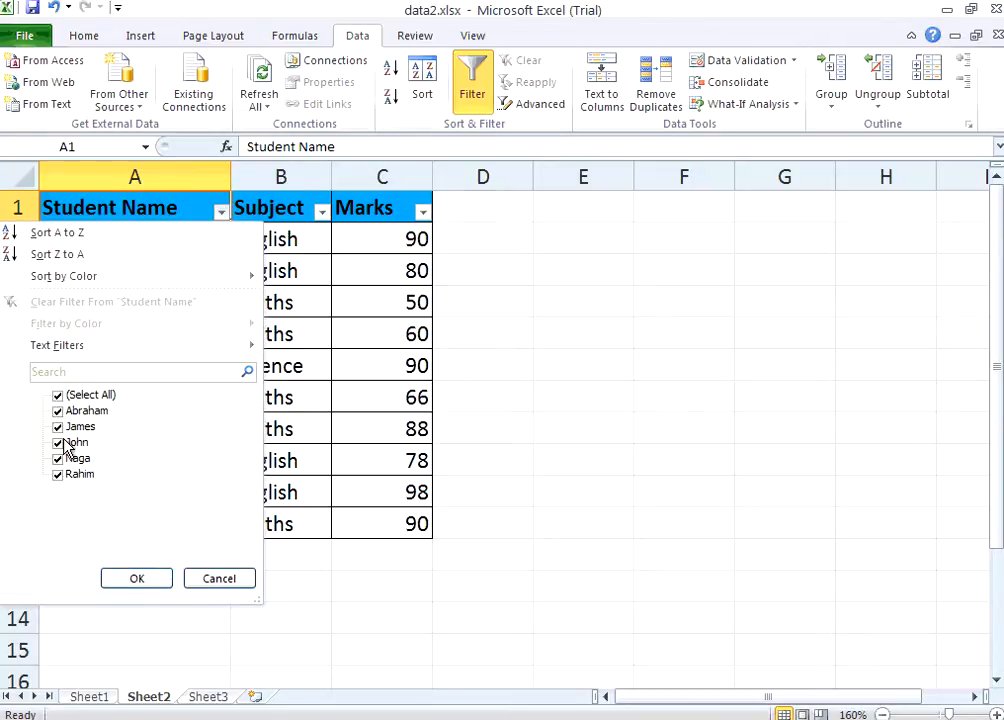
click(57, 394)
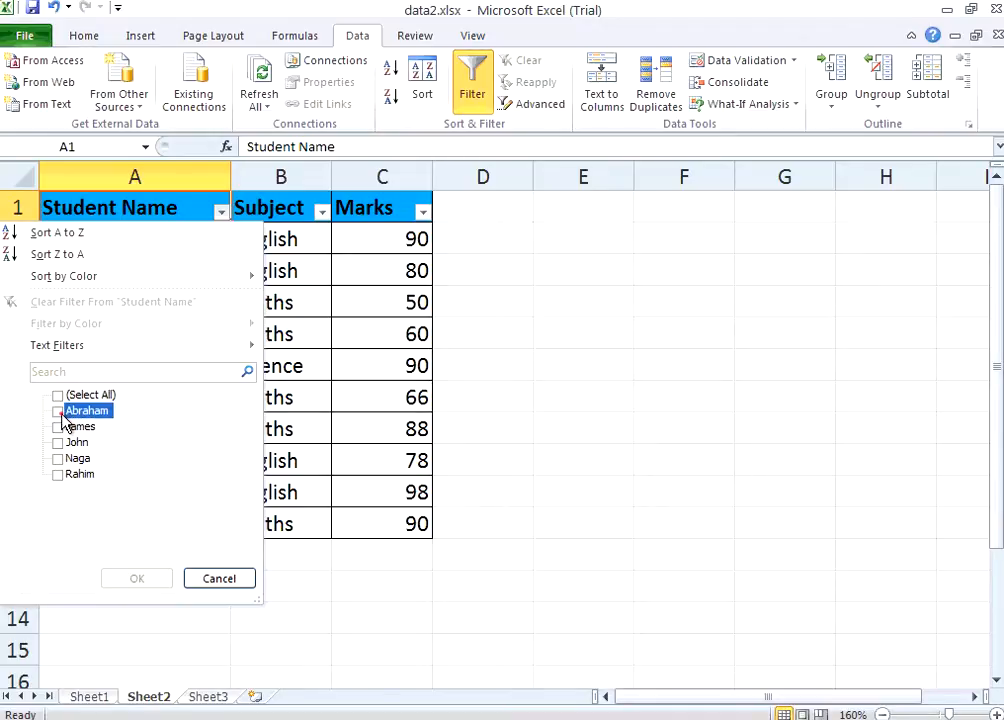
click(57, 410)
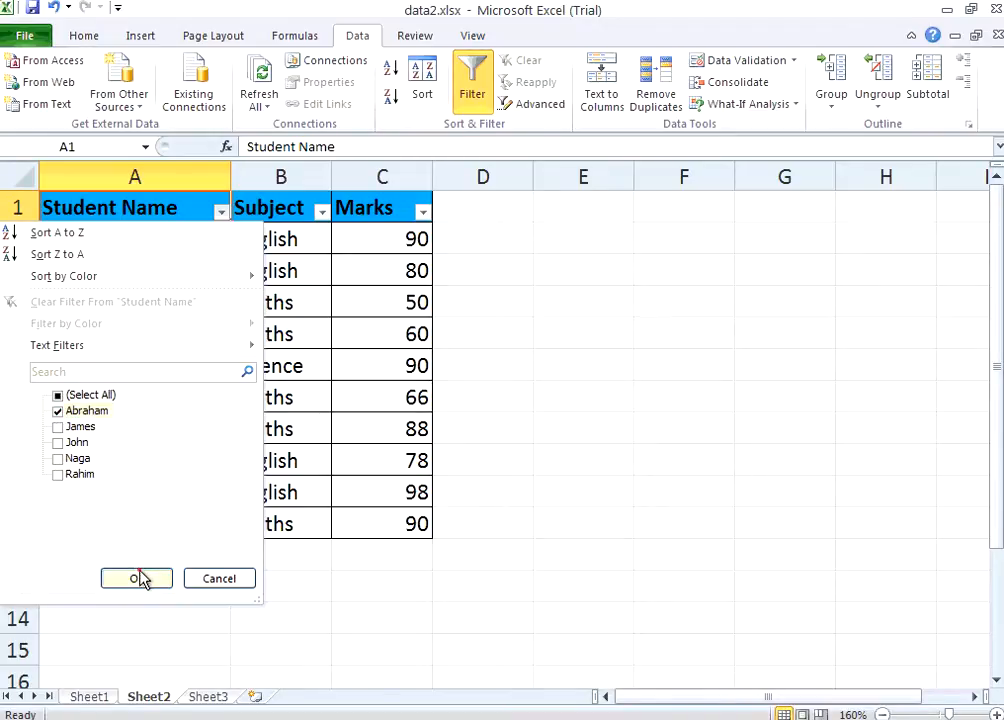
click(136, 578)
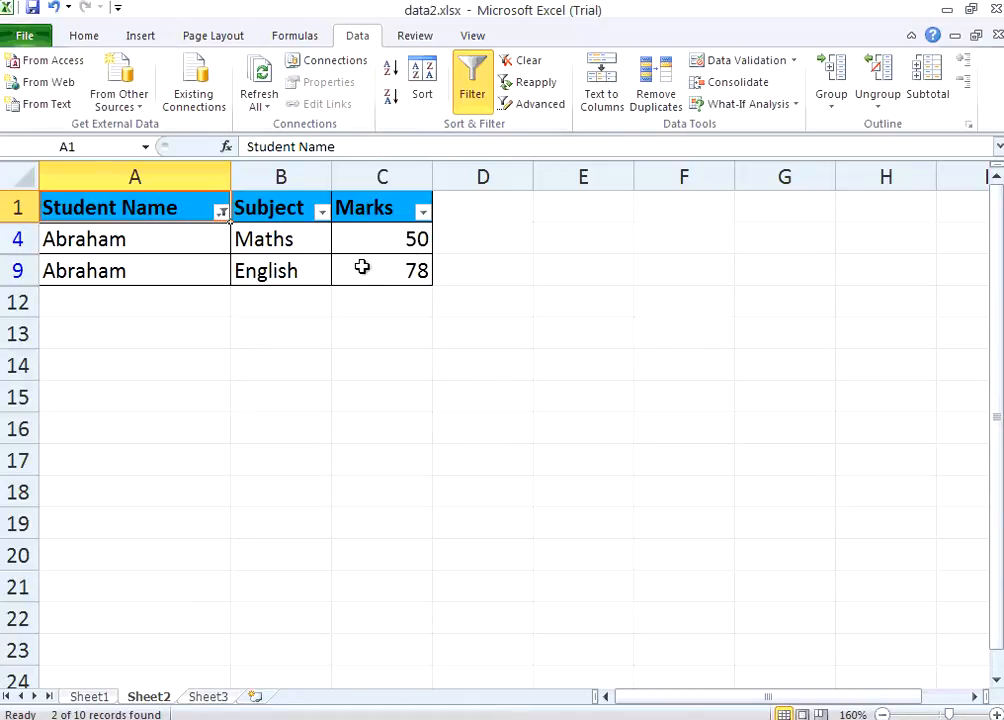
Step: Change the Student Name filter from Abraham to James
click(222, 210)
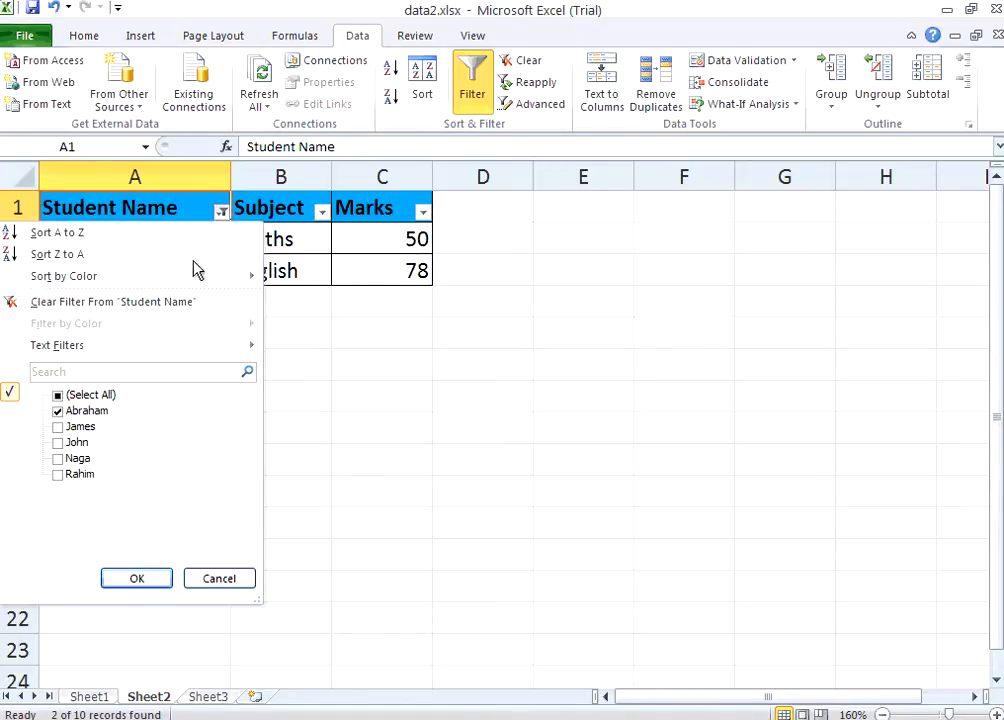
click(57, 394)
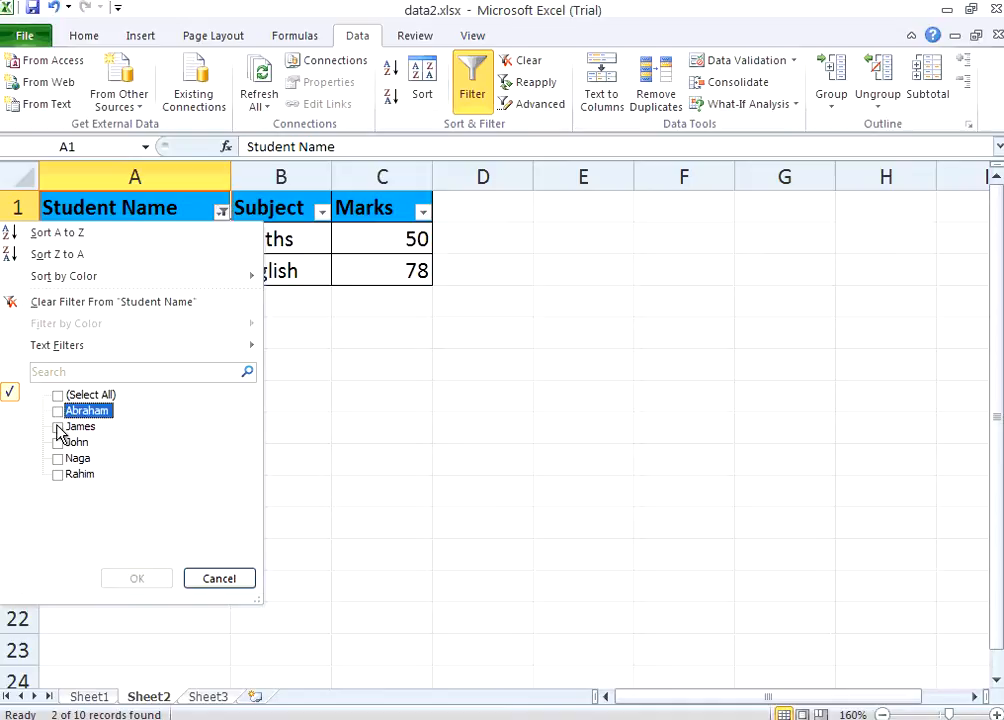
click(57, 426)
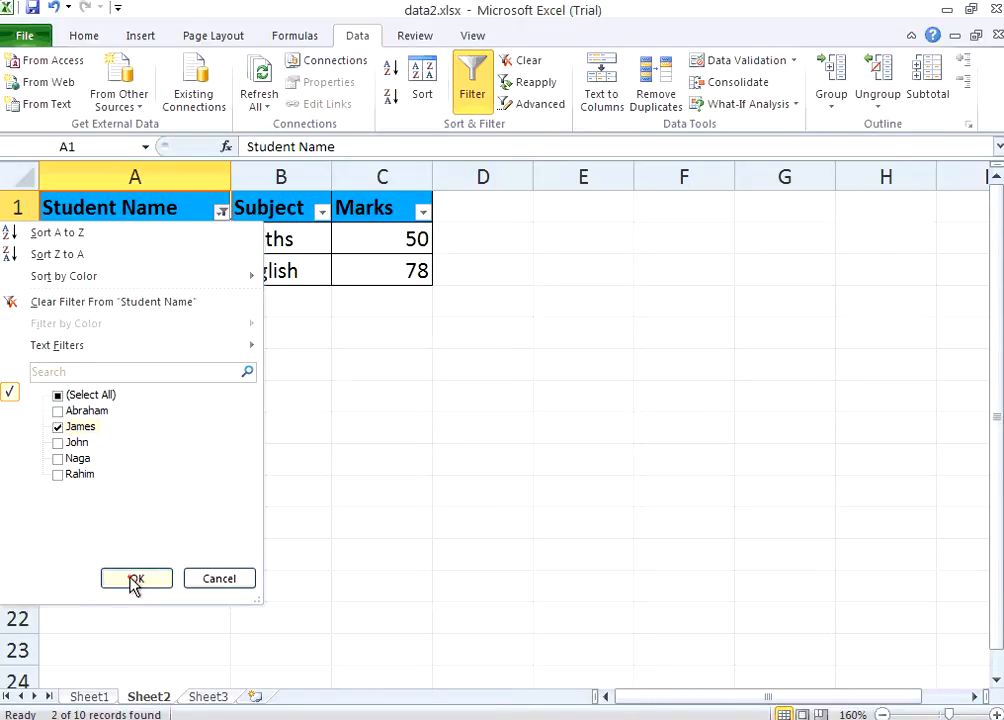
click(135, 578)
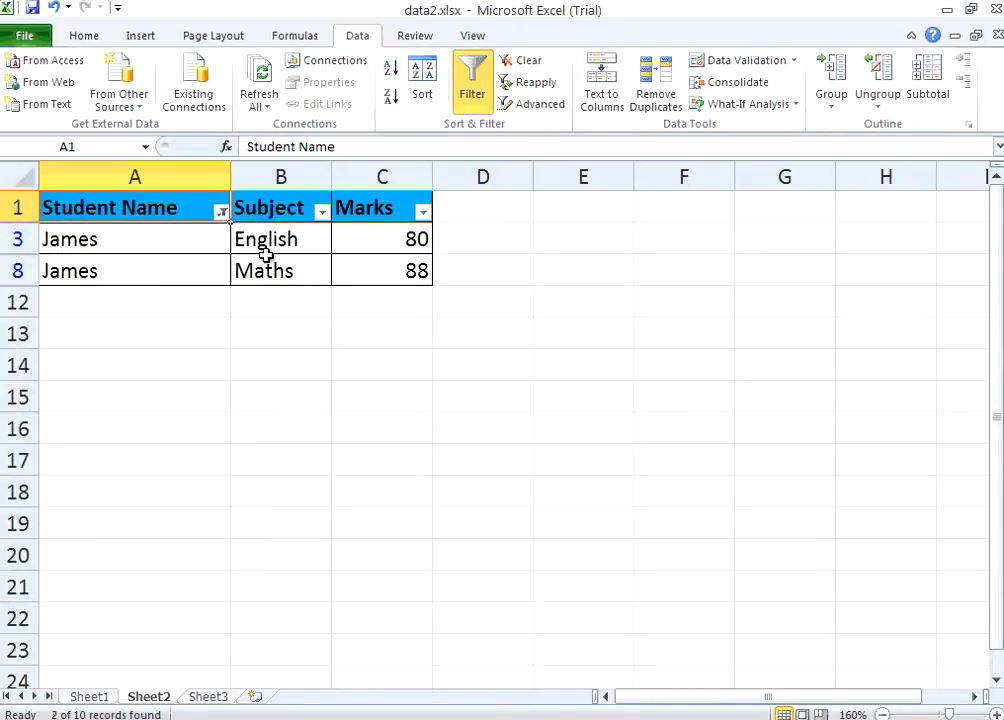
Step: Add Naga to the Student Name filter alongside James
click(221, 210)
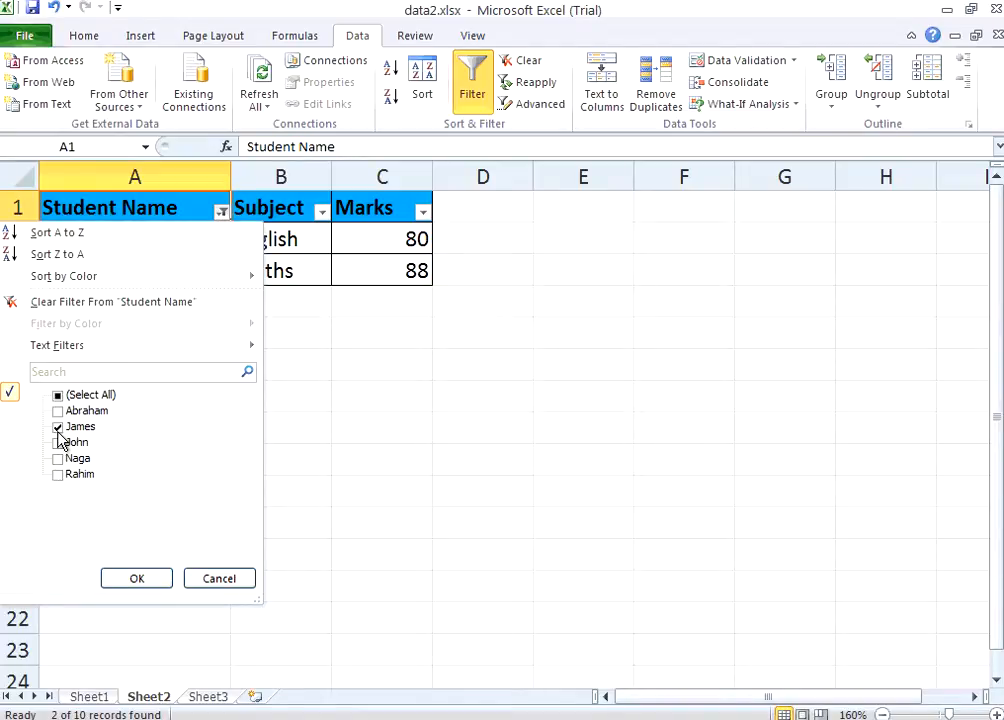
click(57, 458)
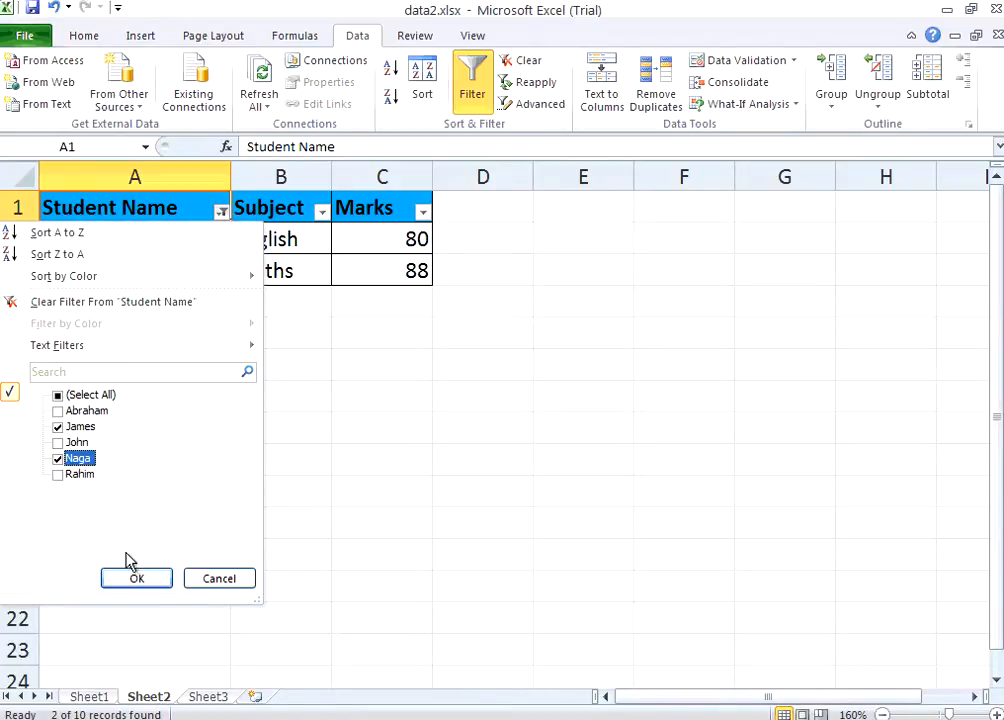
click(136, 578)
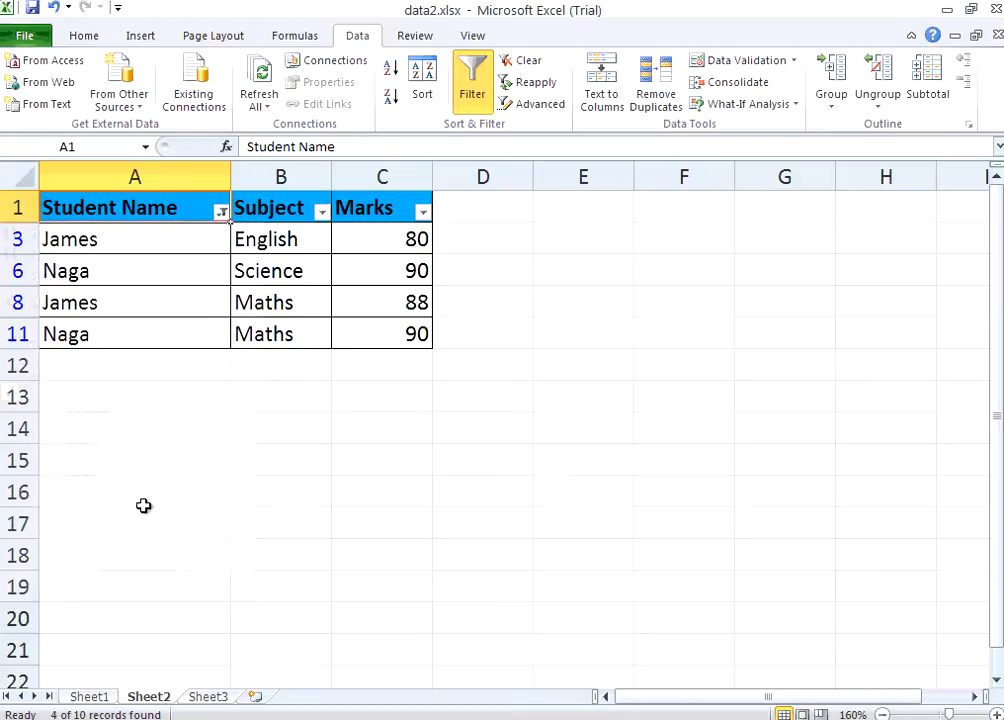
mouse_move(116, 347)
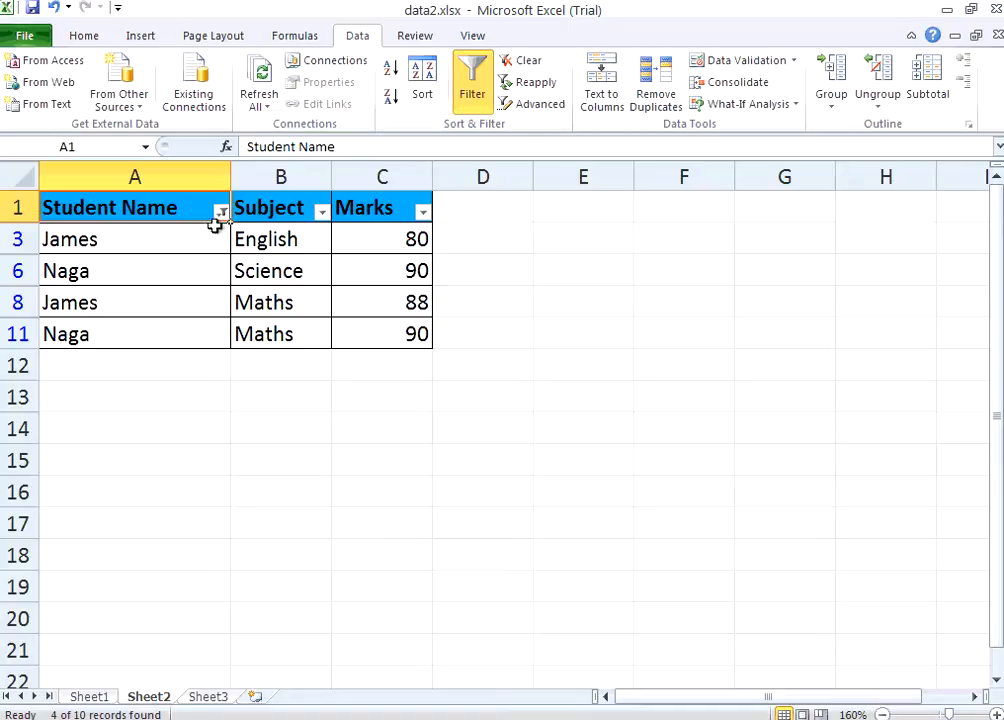
Step: Select all names in the Student Name filter to show all ten rows
click(221, 211)
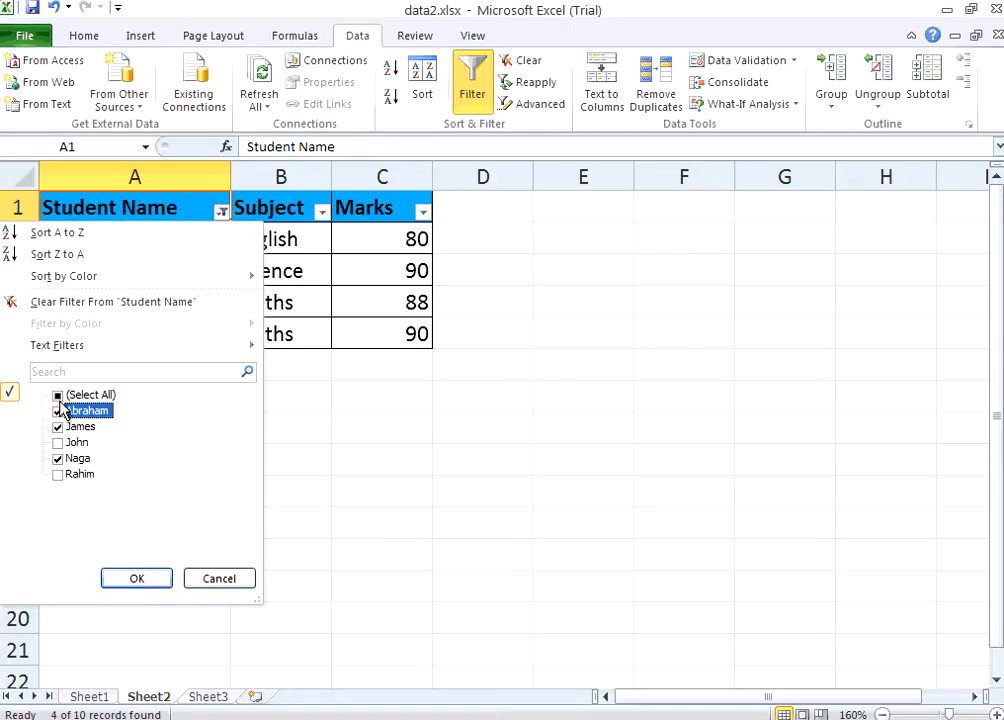
click(136, 578)
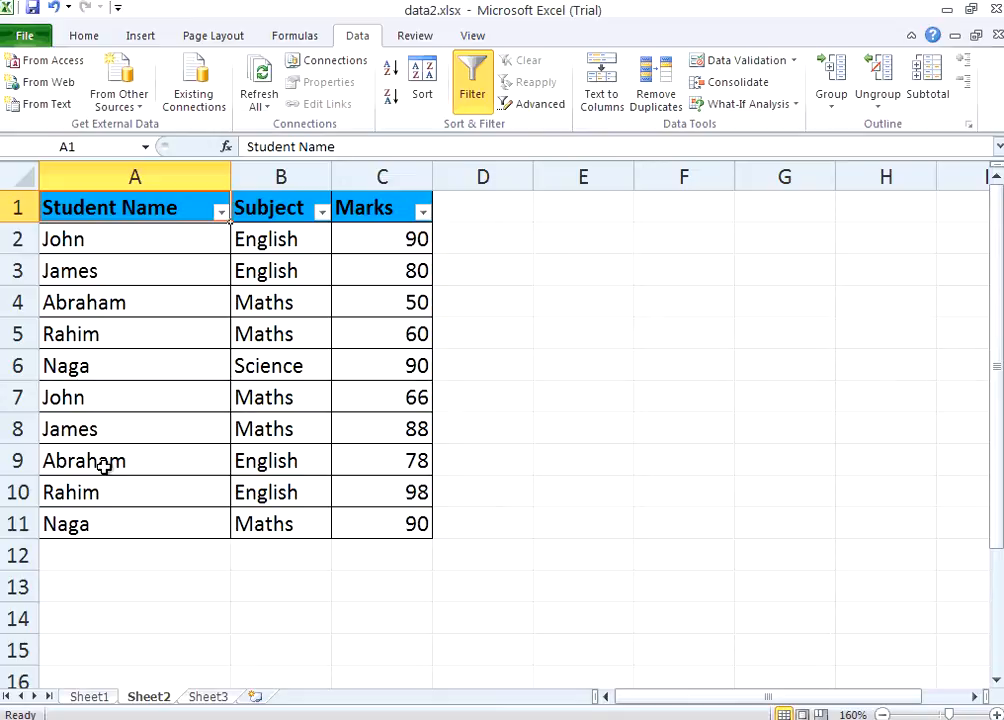
mouse_move(233, 325)
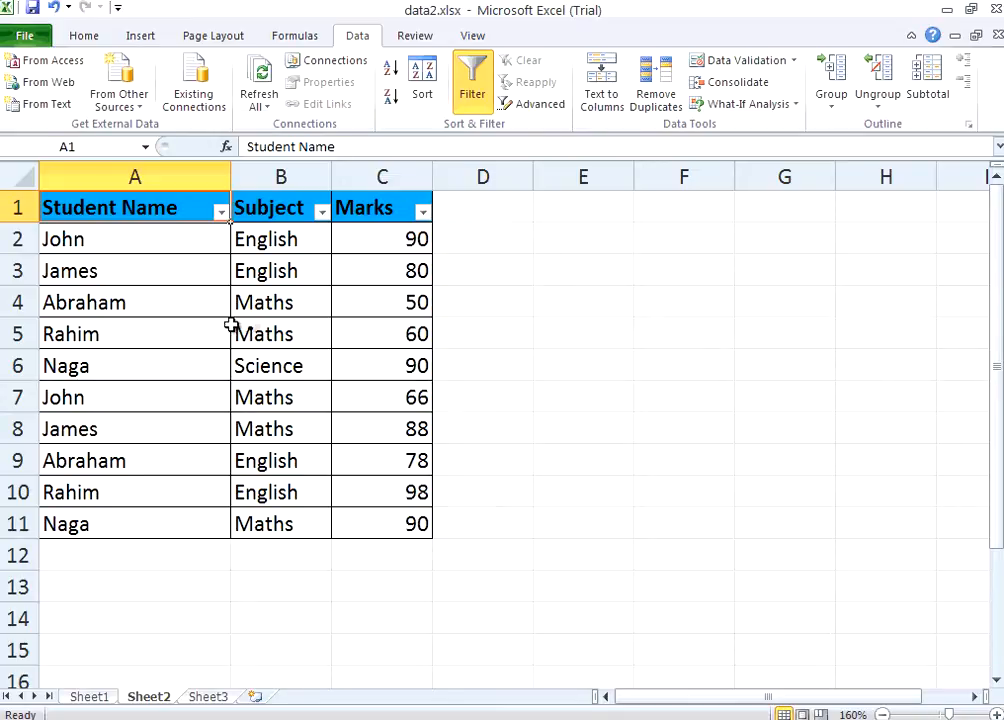
mouse_move(267, 327)
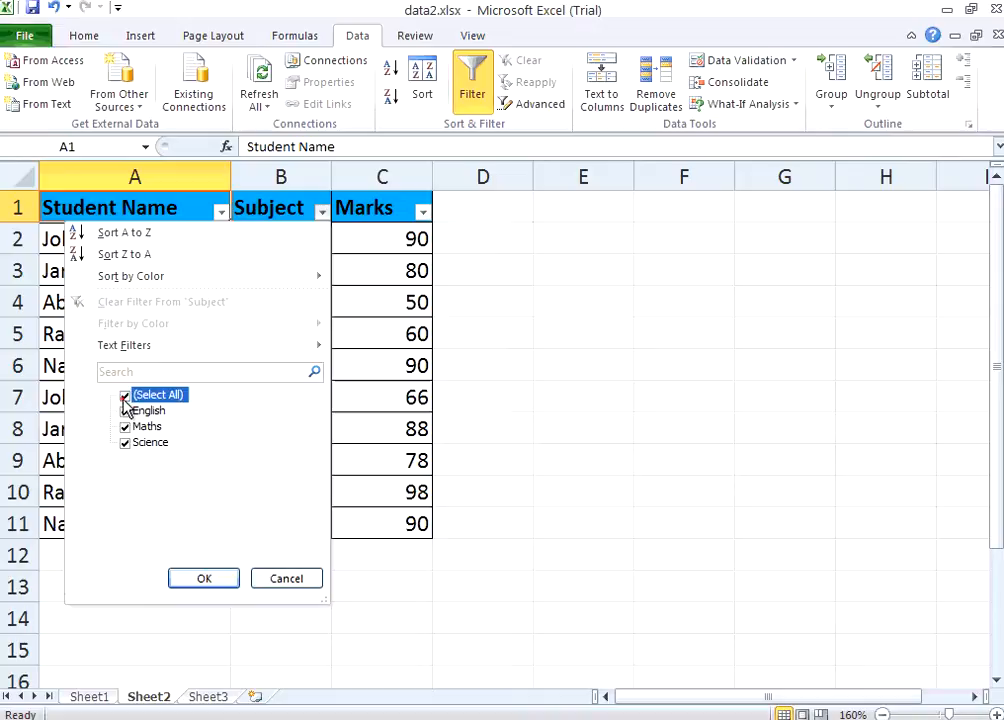
Step: Filter Subject to English, then switch the Subject filter to Maths only
click(124, 394)
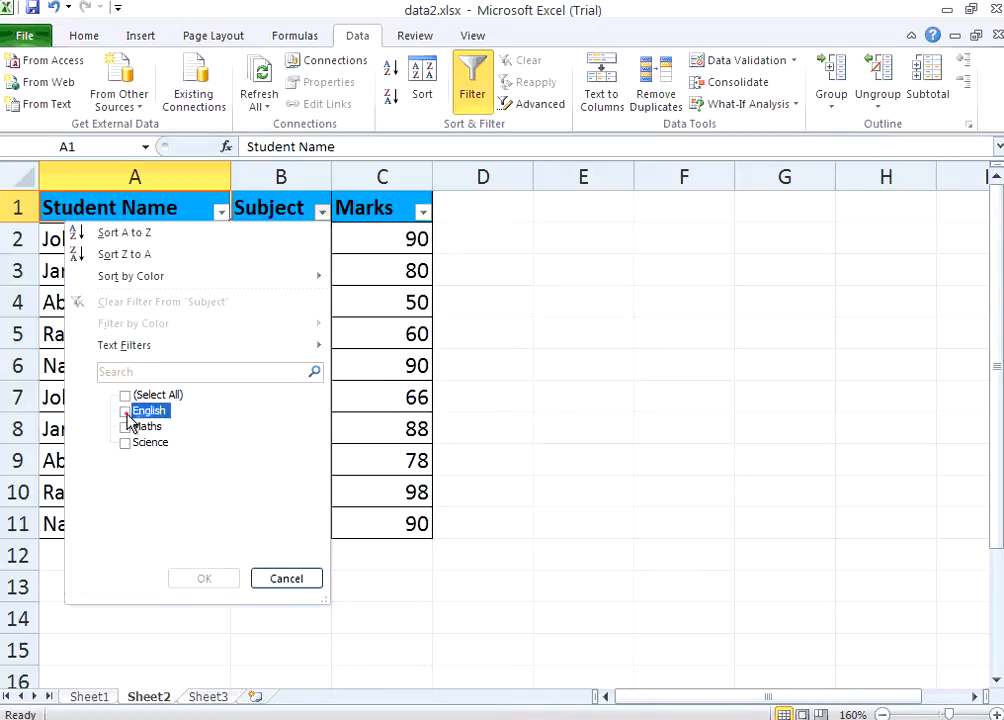
click(203, 578)
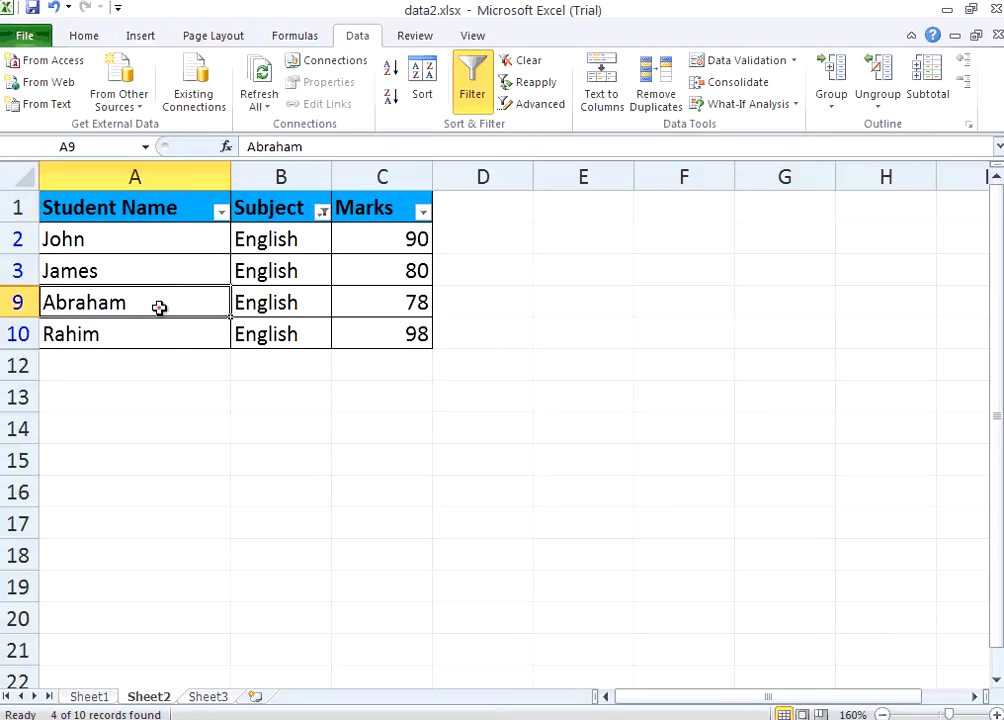
click(135, 333)
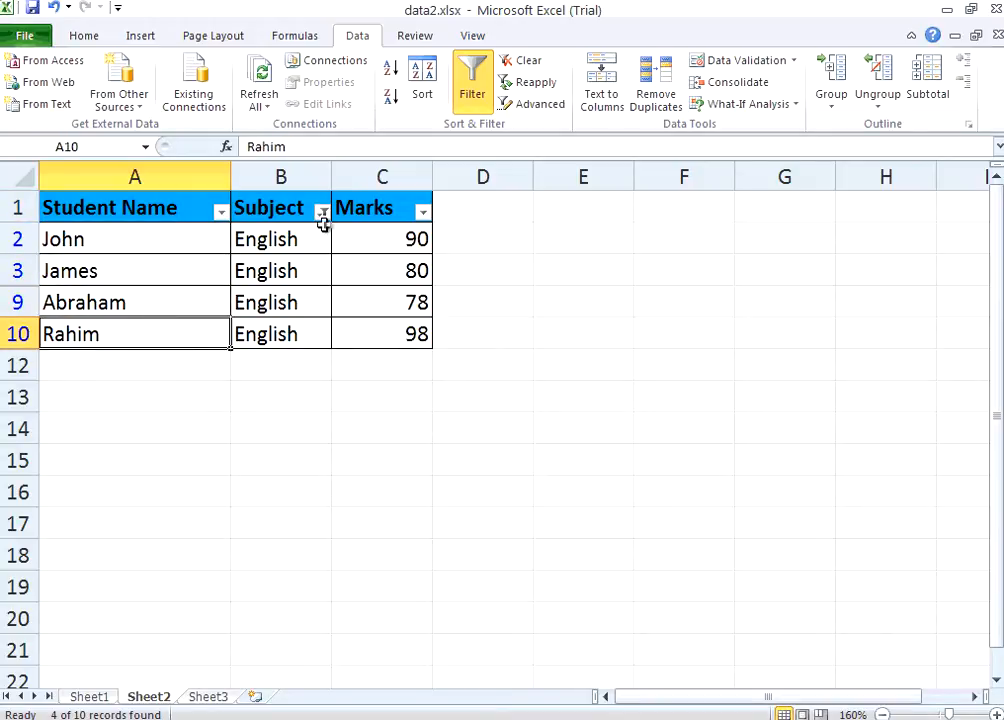
click(323, 211)
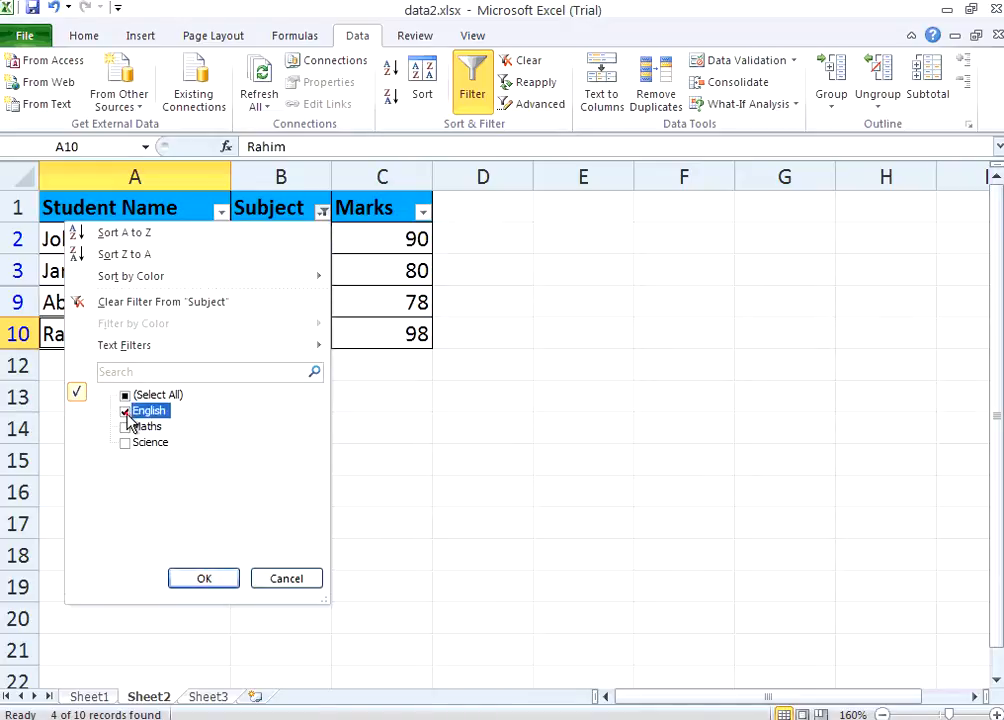
click(125, 426)
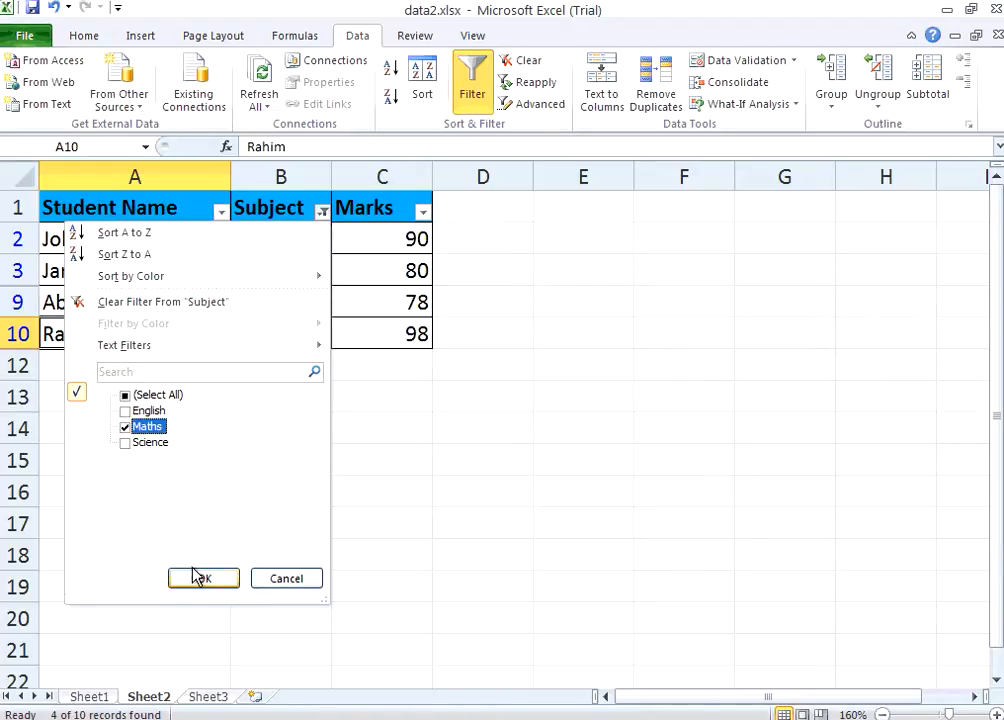
click(203, 578)
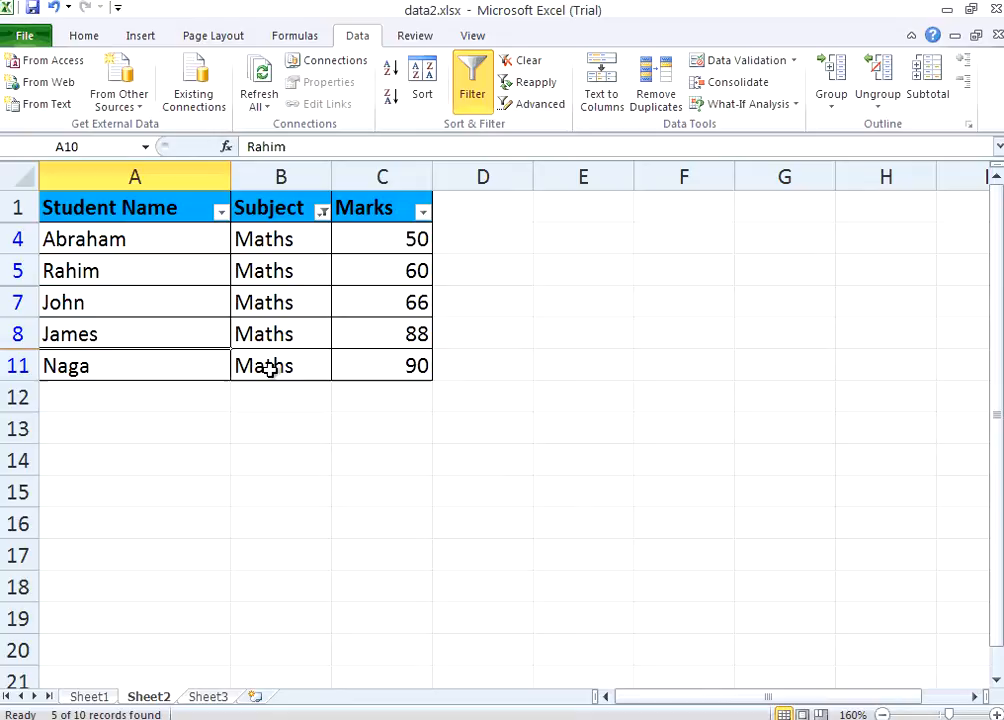
mouse_move(144, 297)
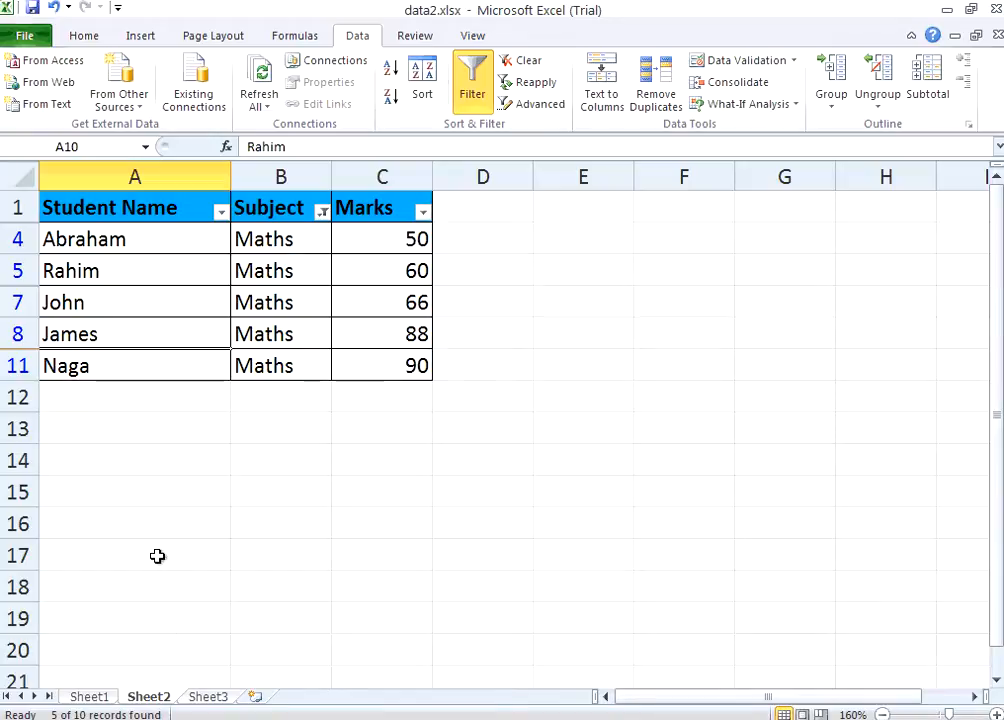
Step: Clear the Maths subject filter and select a cell inside the marks table
click(322, 210)
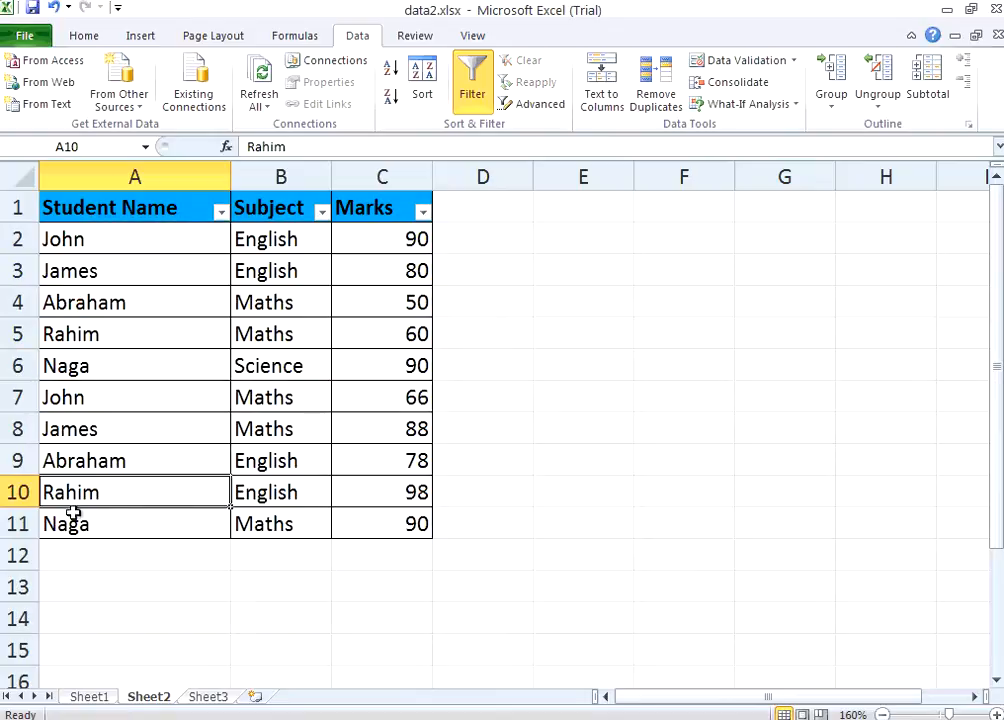
click(135, 523)
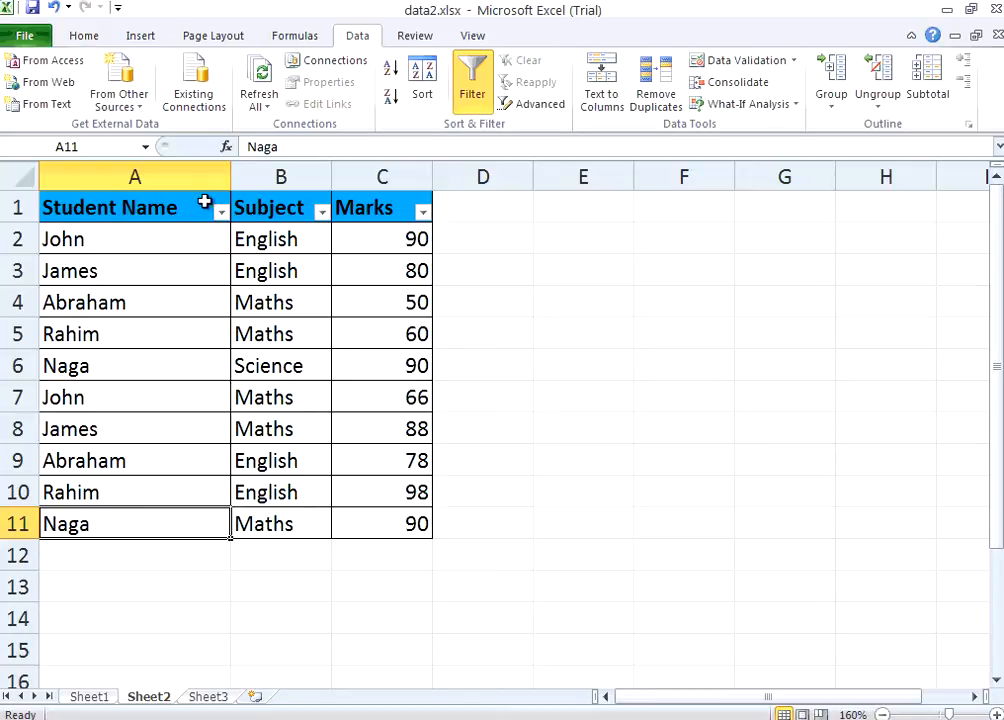
mouse_move(192, 302)
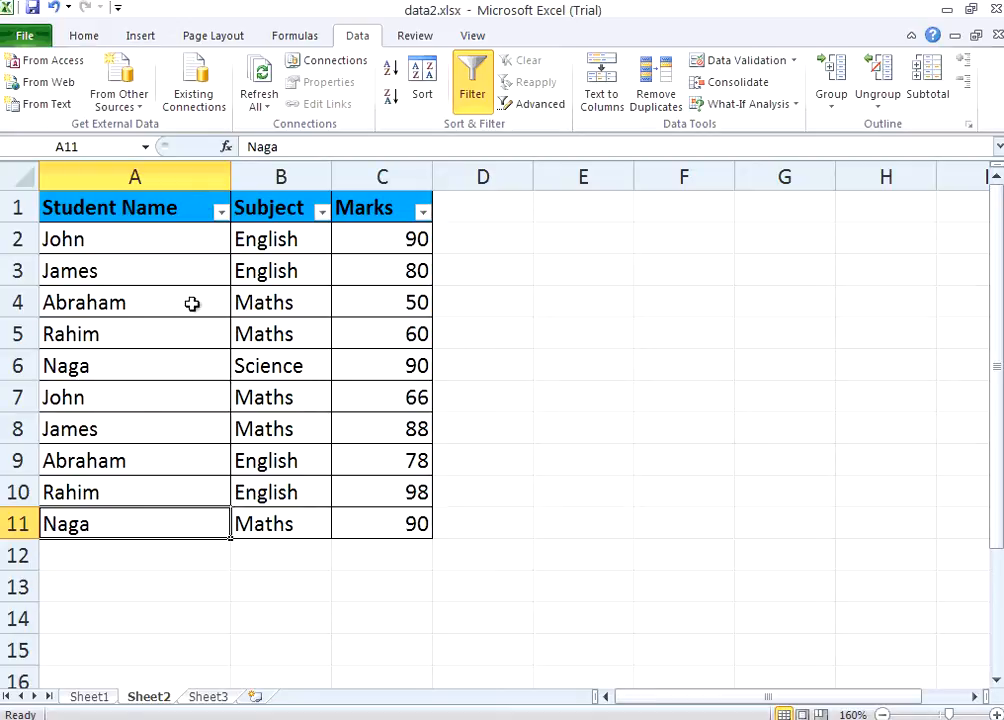
mouse_move(275, 217)
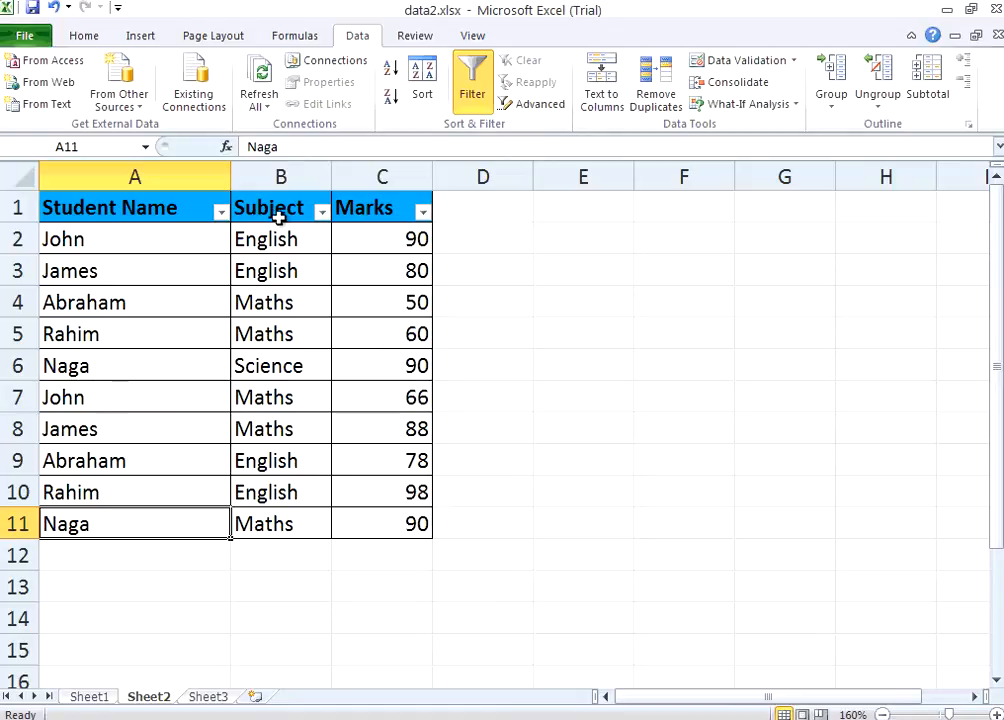
mouse_move(226, 550)
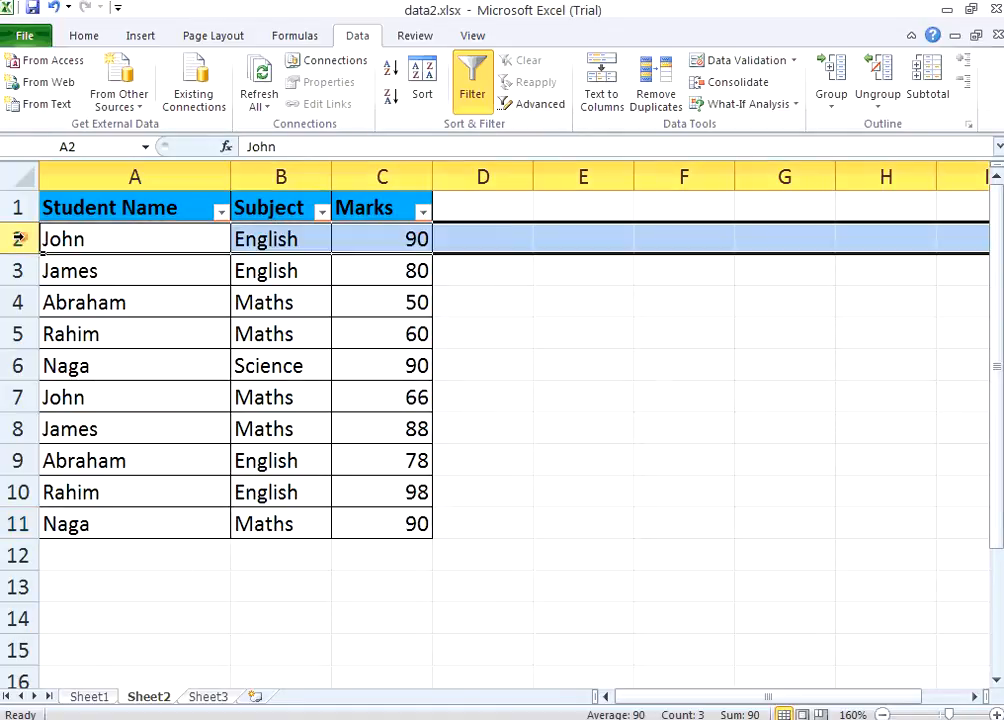
click(281, 238)
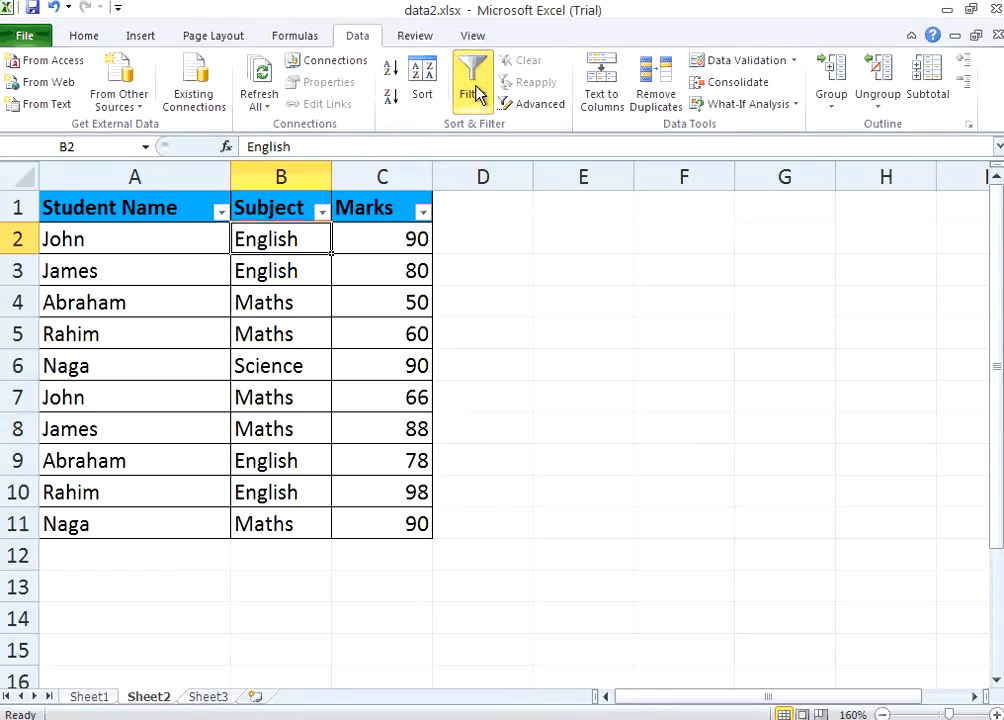
click(472, 75)
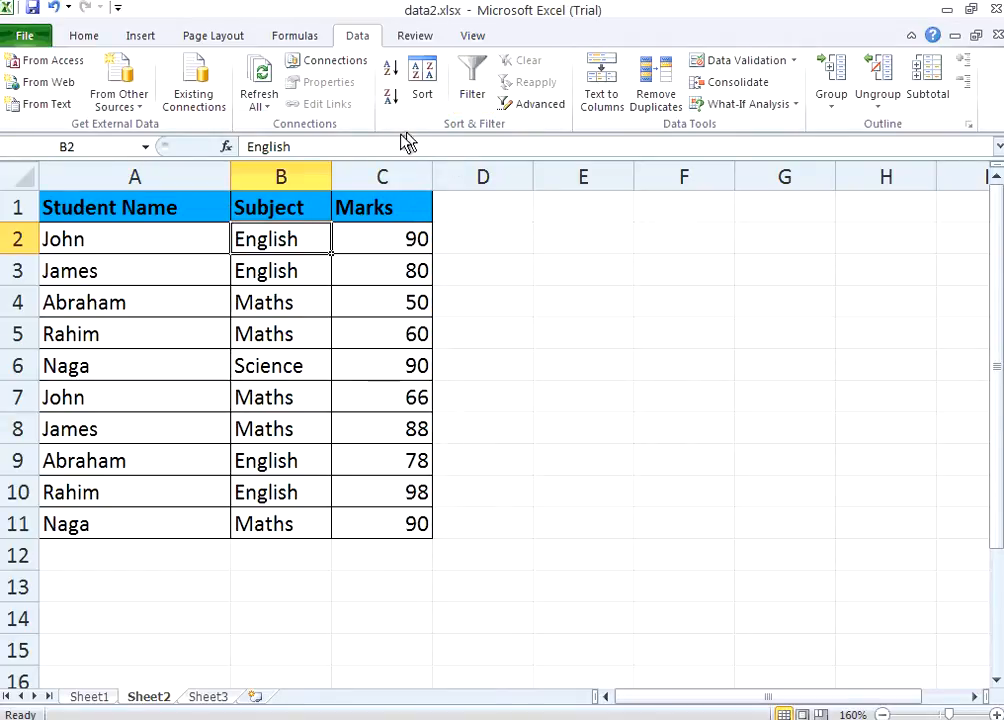
click(63, 238)
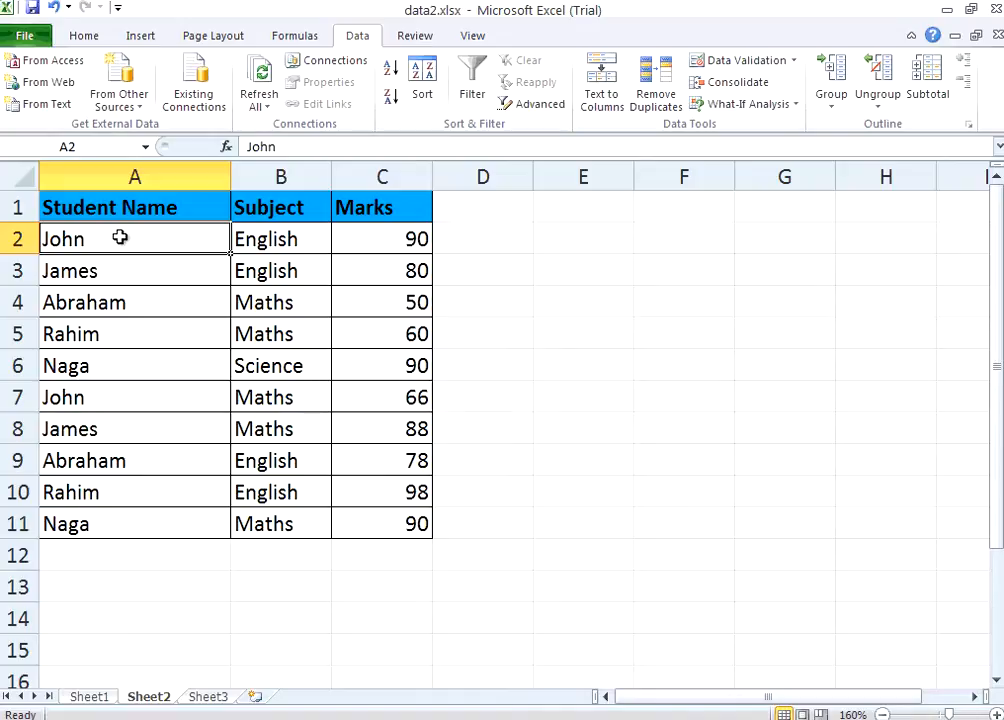
mouse_move(195, 460)
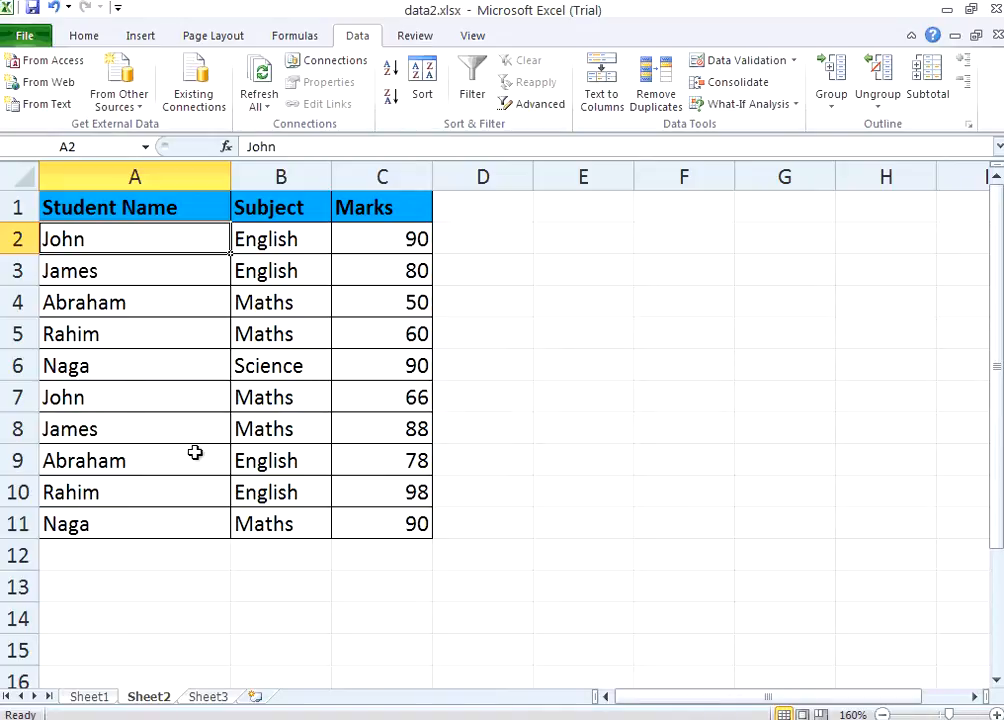
mouse_move(422, 75)
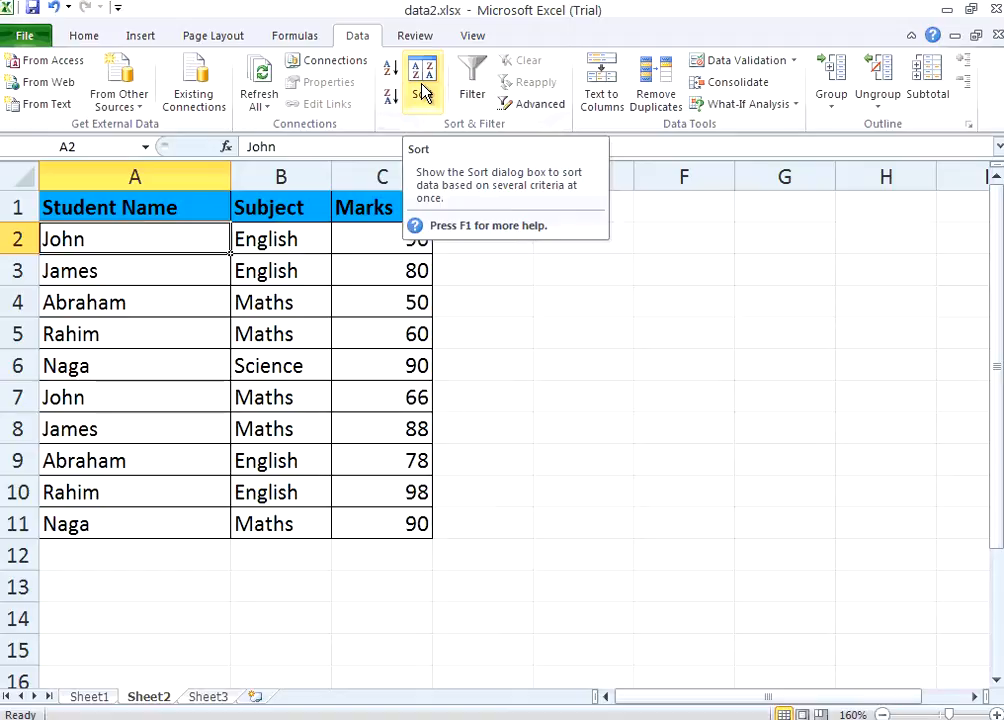
Step: Sort the Sheet2 marks table by Student Name, A to Z
click(421, 75)
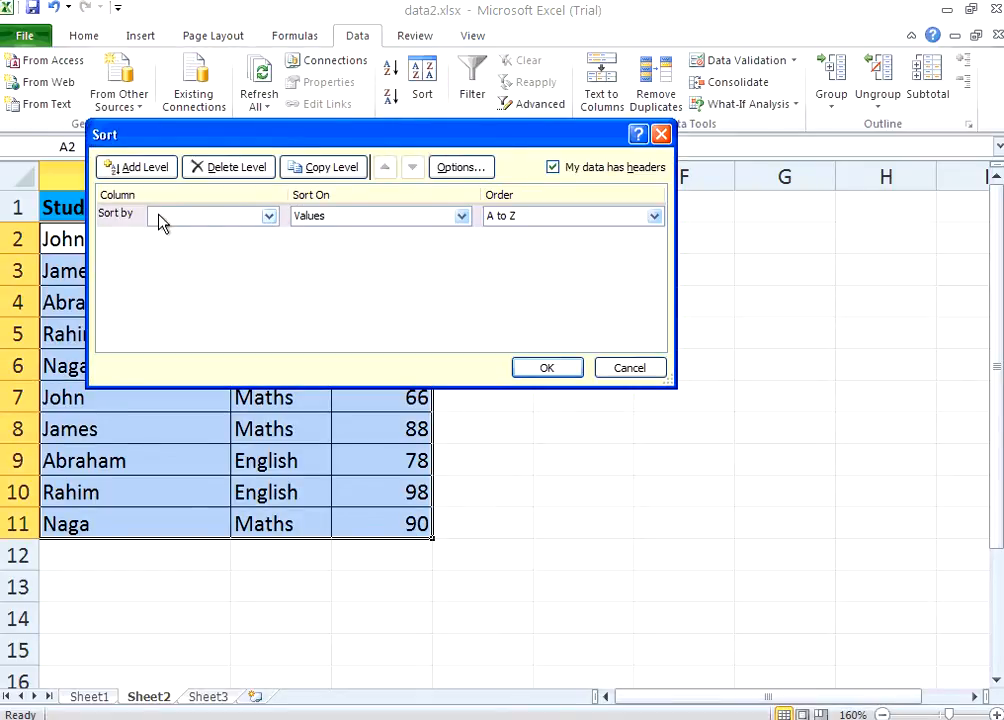
click(268, 216)
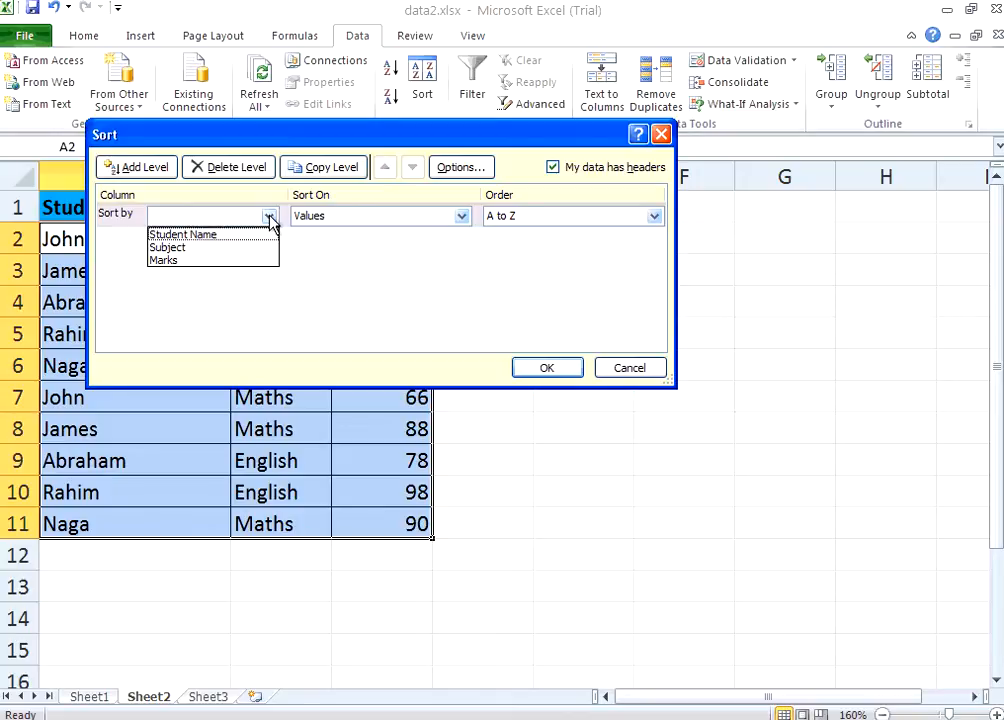
mouse_move(225, 232)
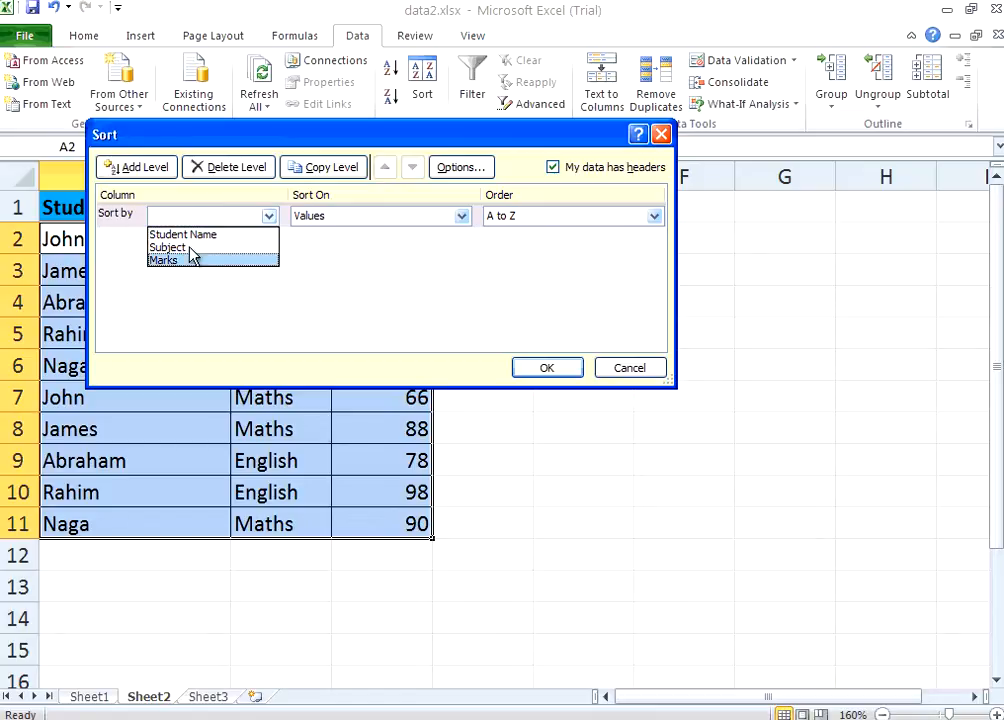
click(184, 234)
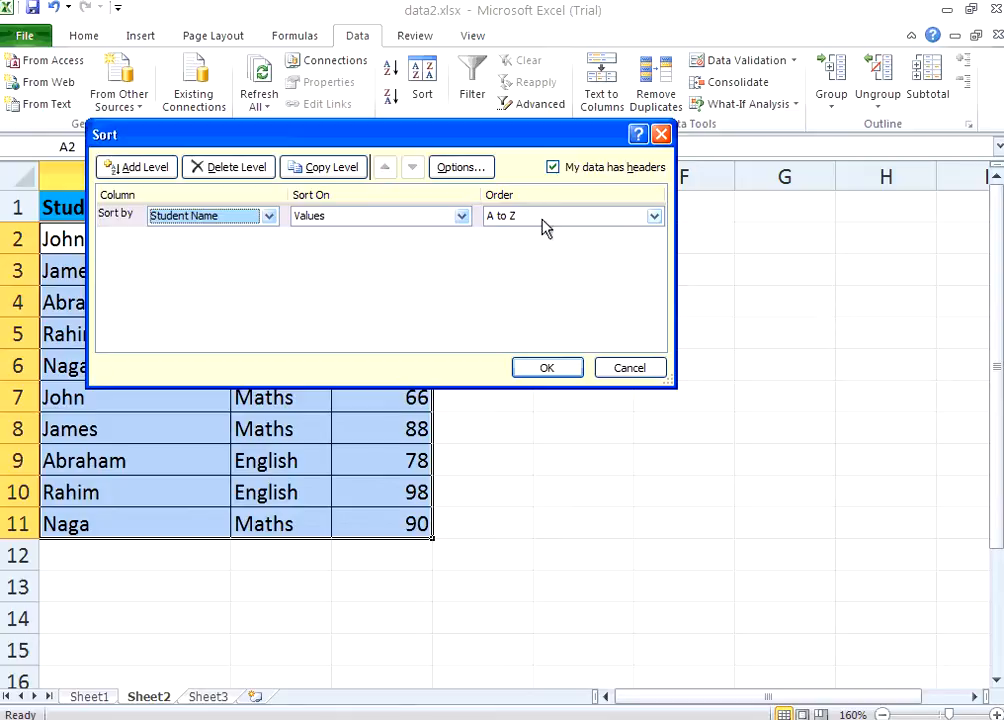
click(653, 216)
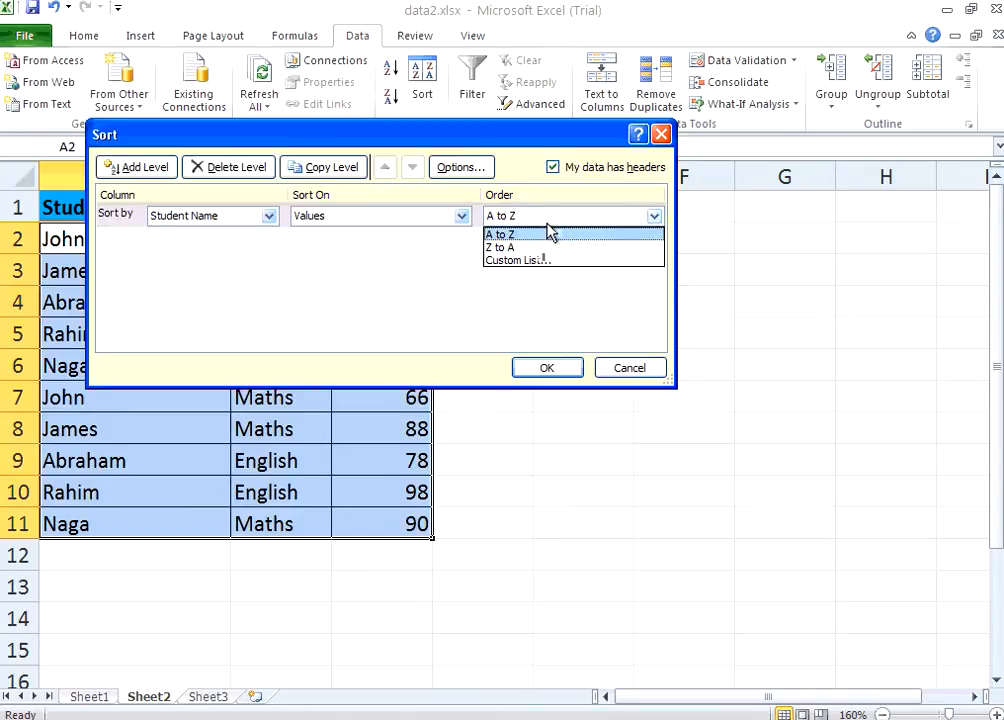
click(500, 234)
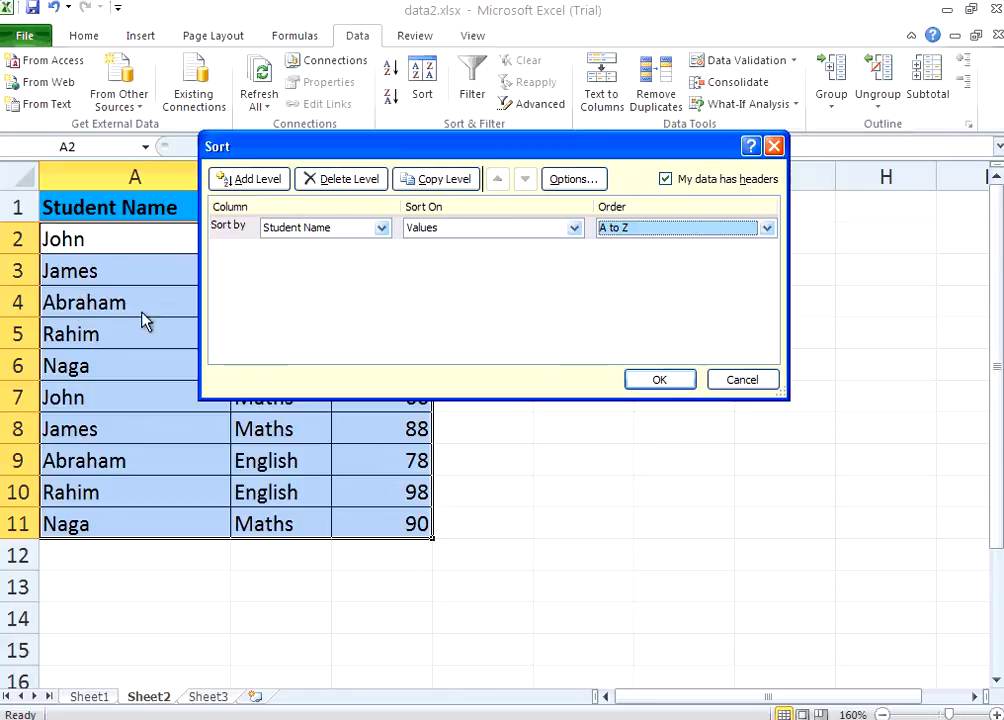
click(659, 379)
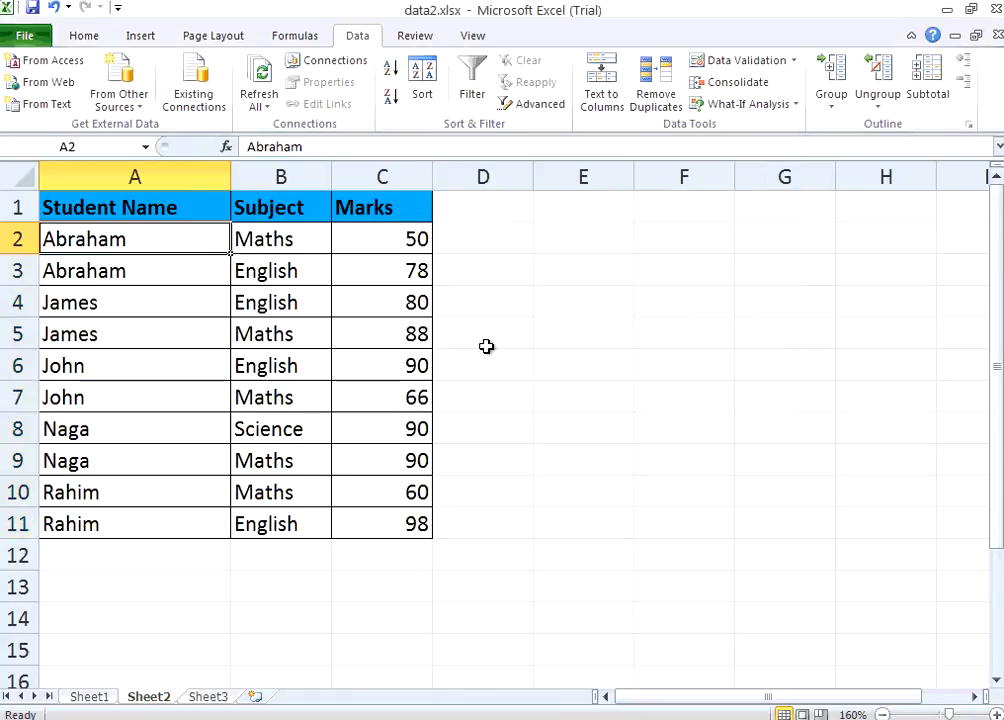
click(100, 270)
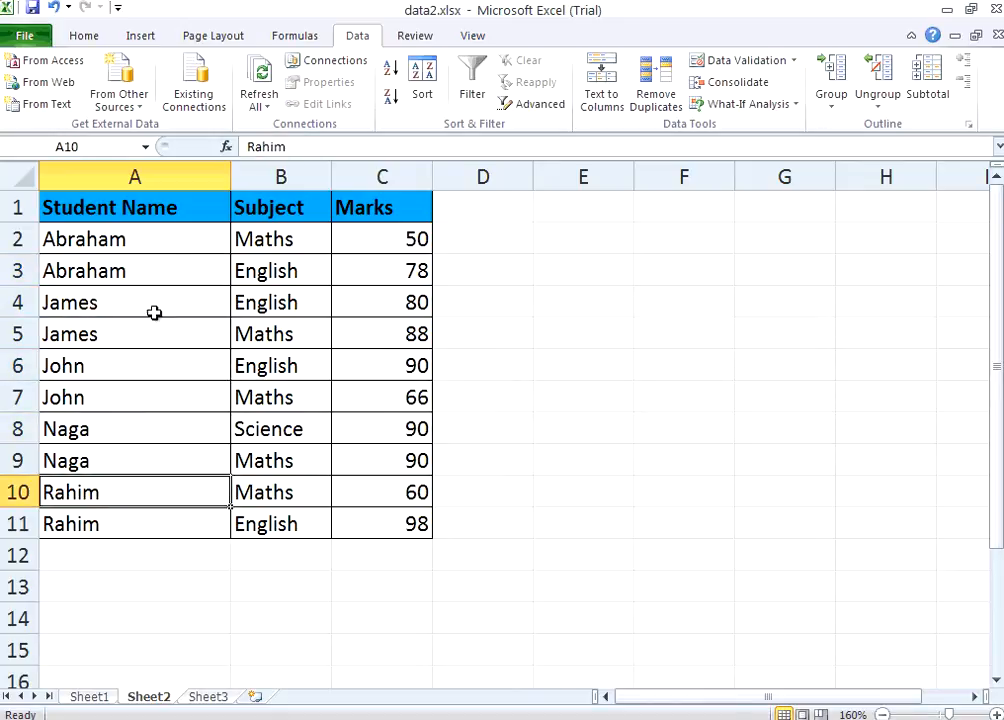
mouse_move(546, 476)
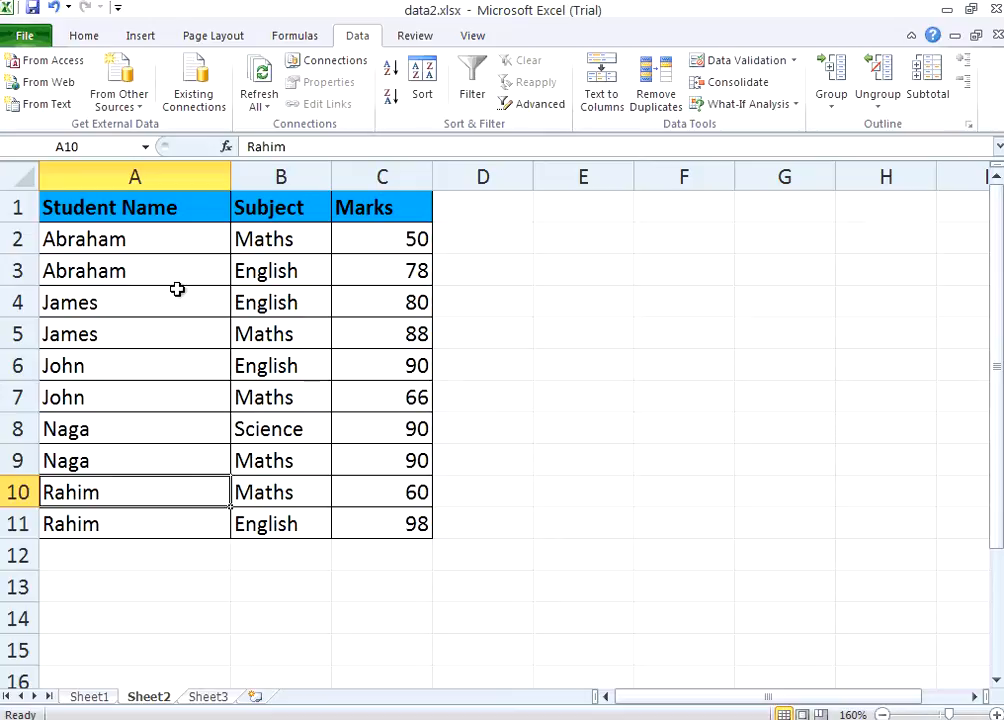
click(135, 238)
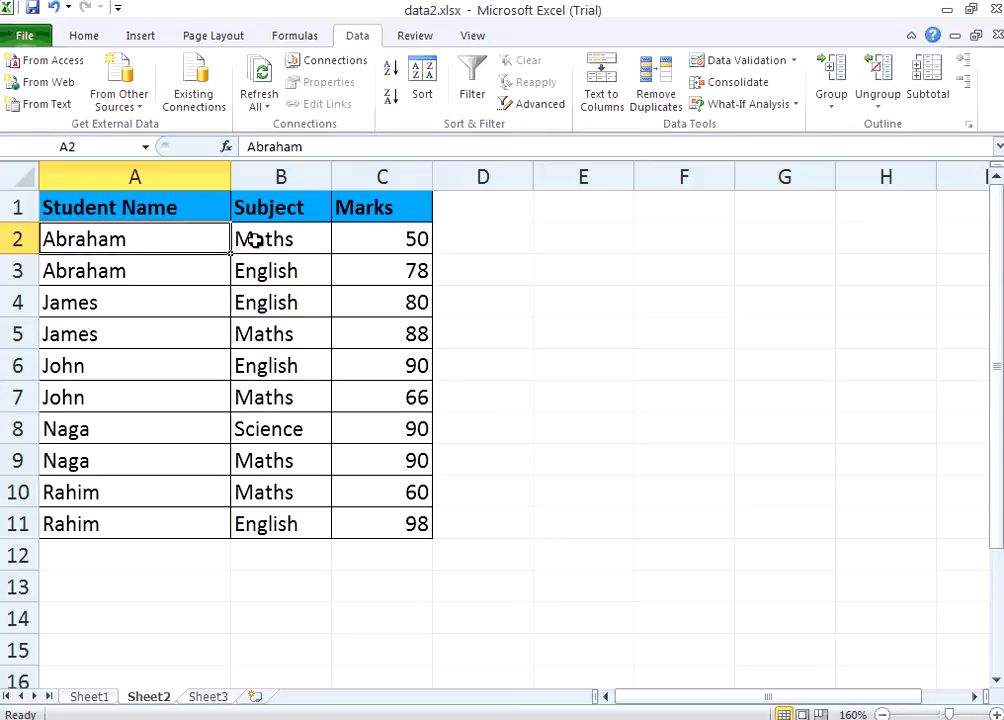
click(280, 270)
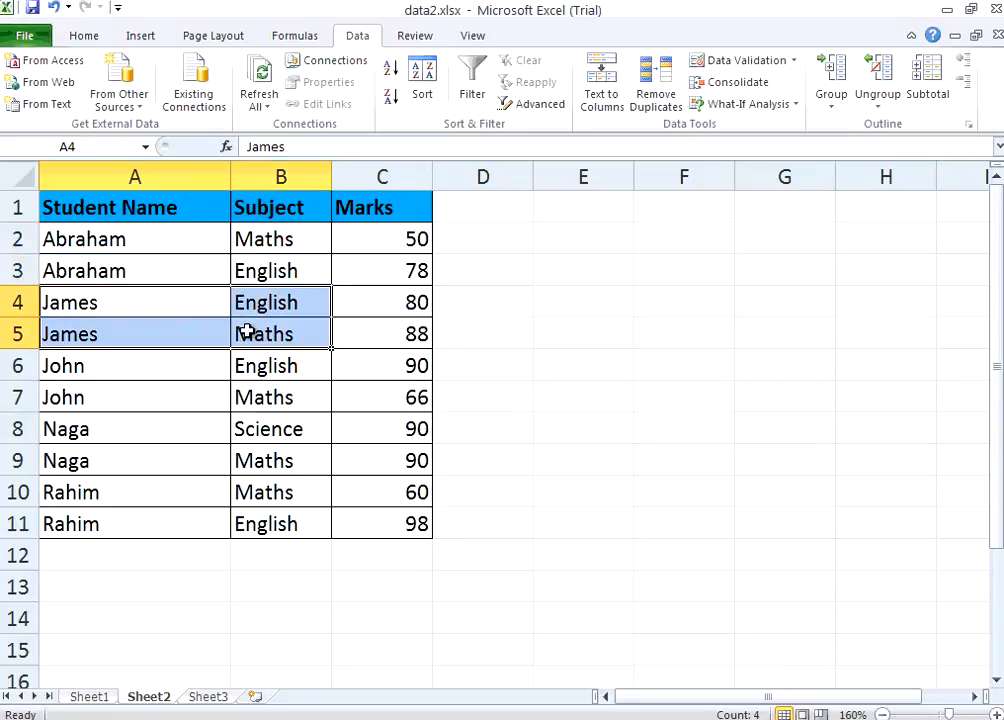
click(135, 238)
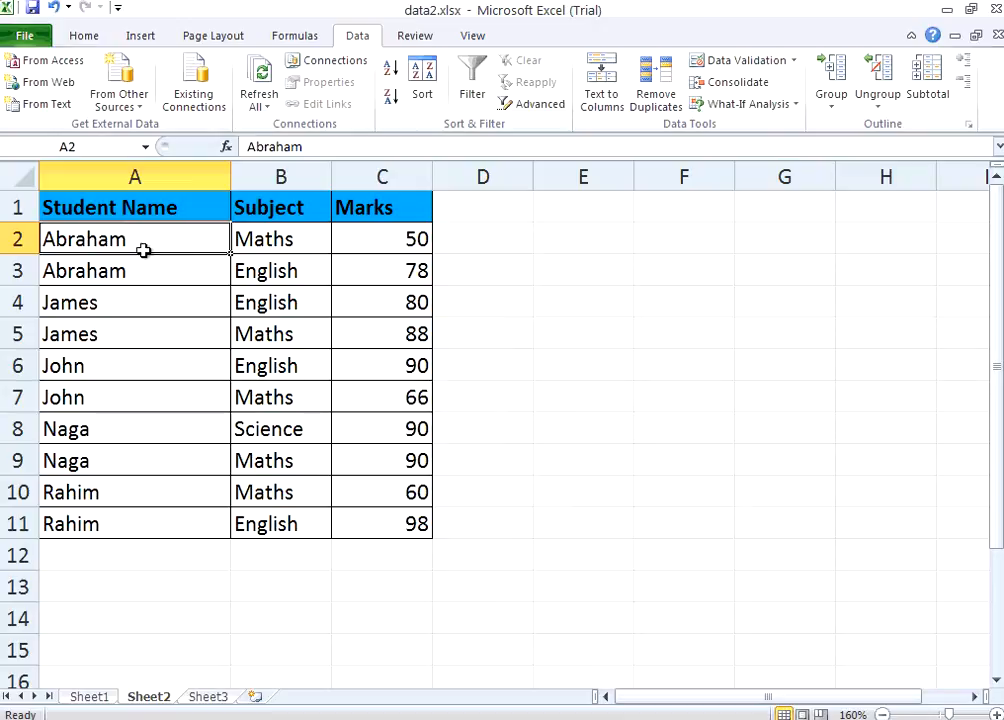
mouse_move(265, 238)
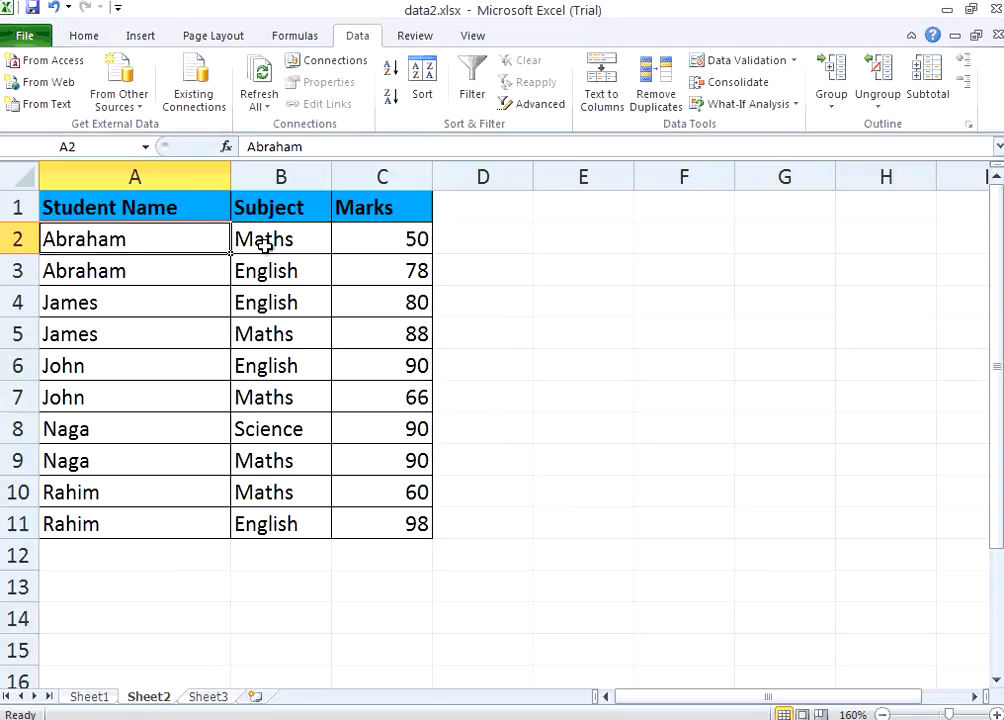
mouse_move(410, 118)
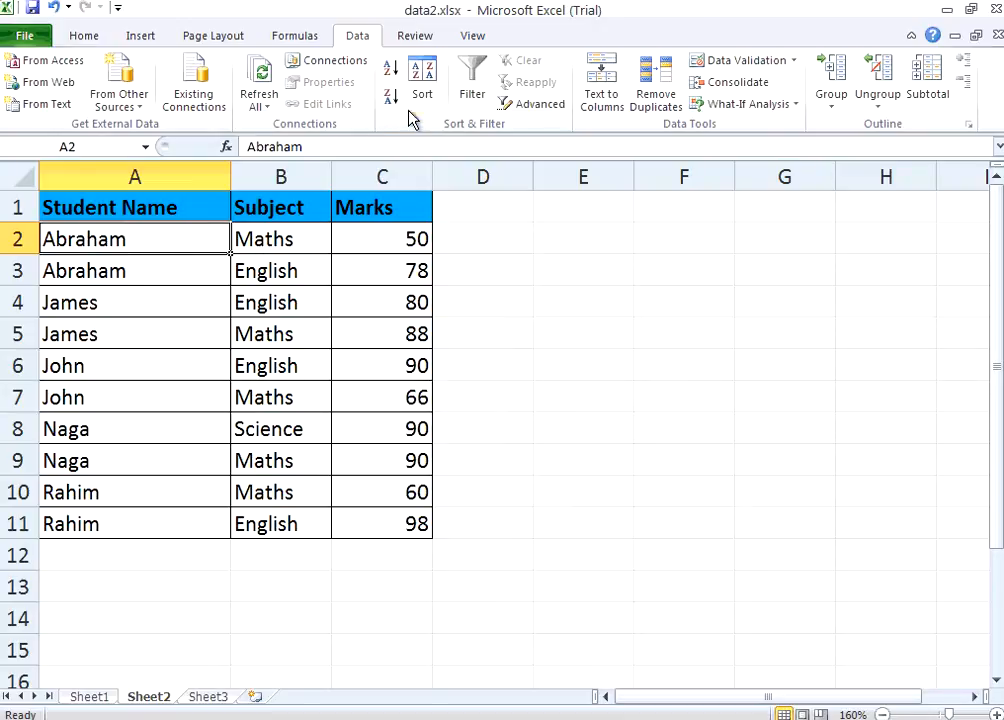
Step: Add a second sort level by Subject, A to Z, after Student Name
click(422, 79)
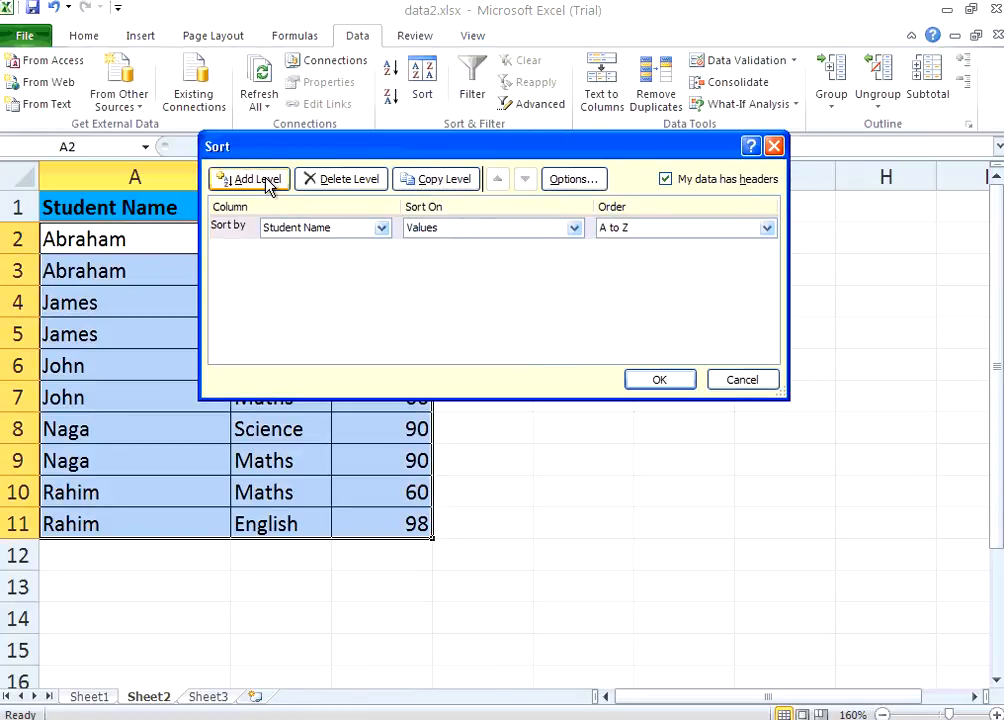
click(248, 178)
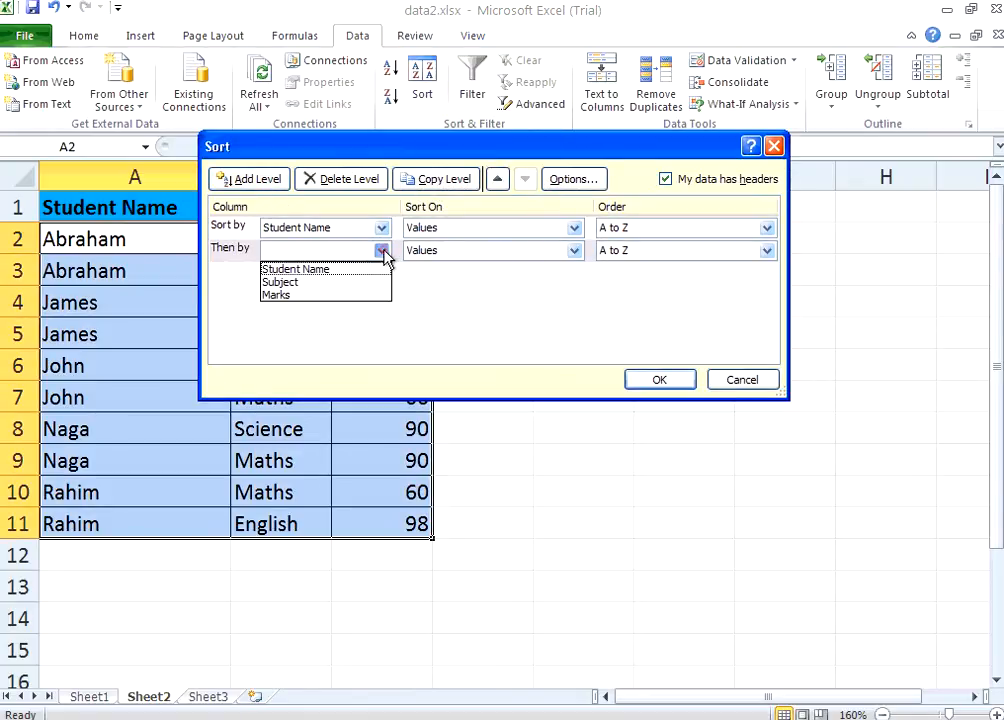
click(280, 281)
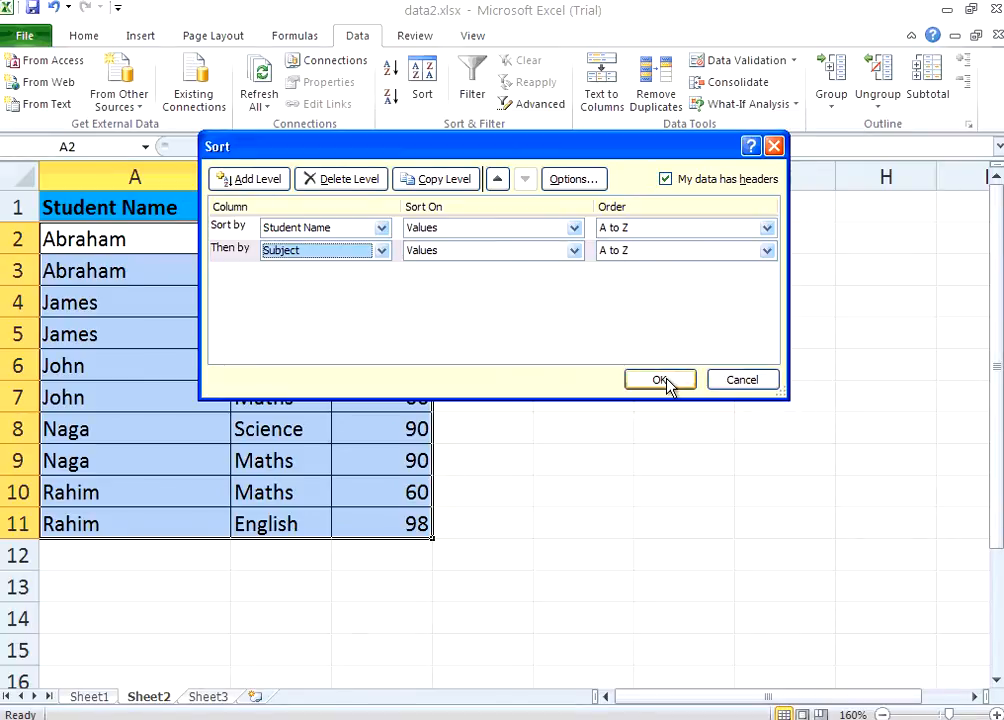
click(660, 379)
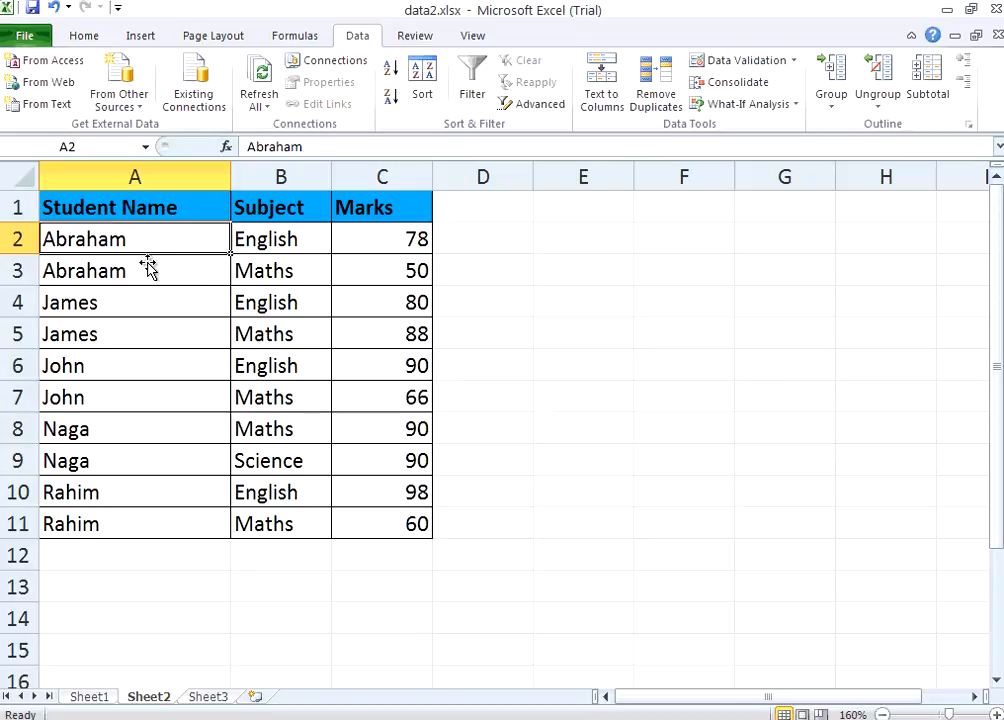
drag(135, 238, 281, 270)
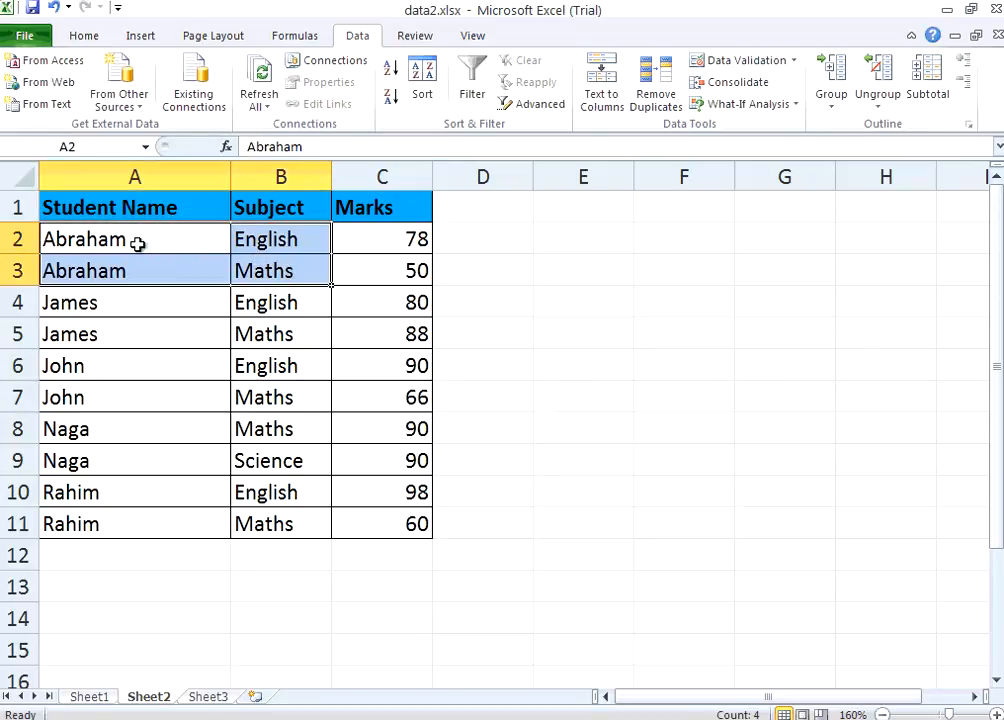
click(135, 238)
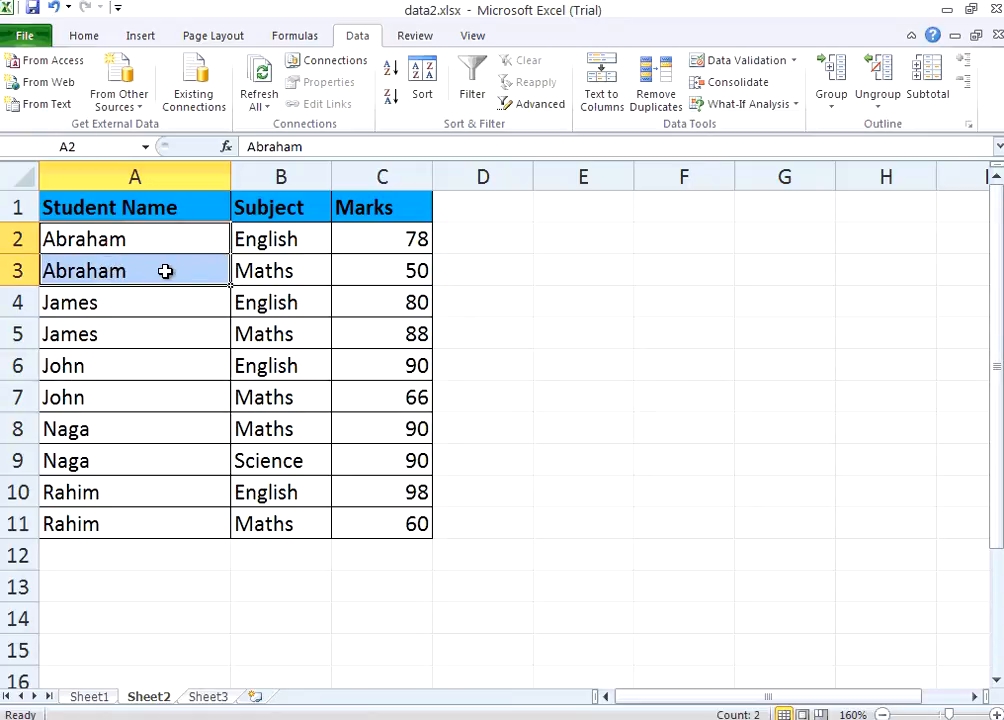
click(263, 270)
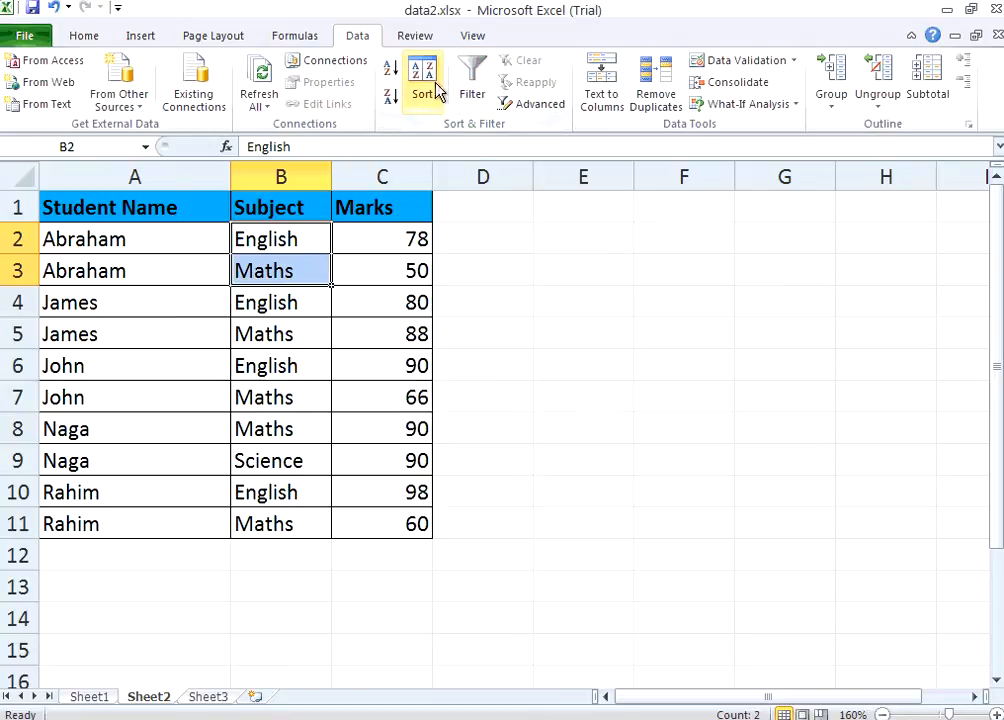
mouse_move(421, 82)
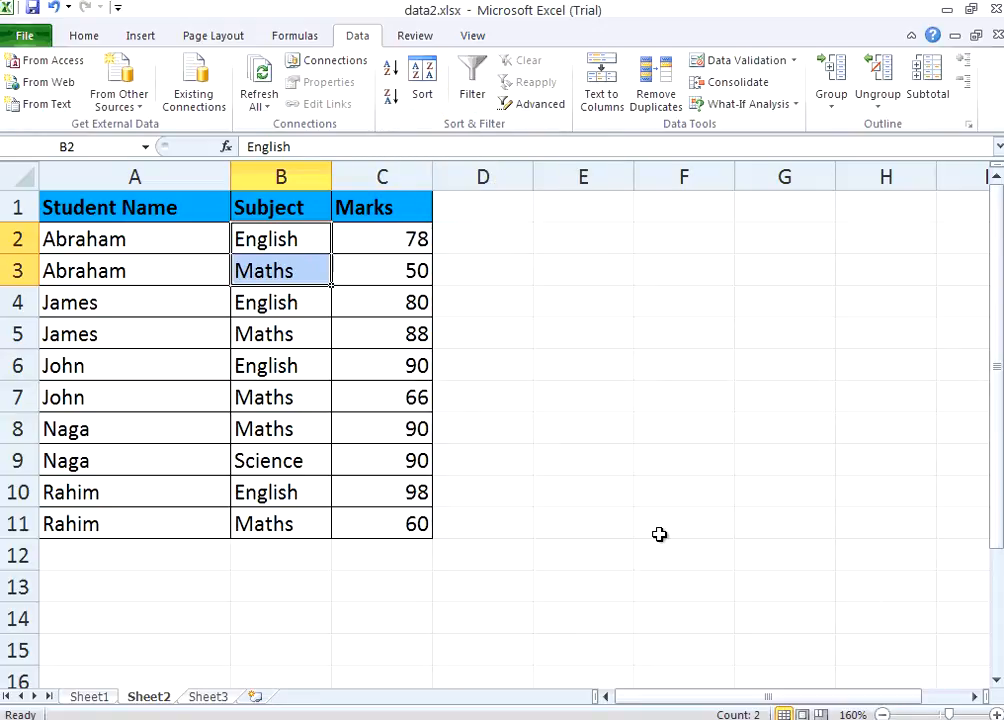
mouse_move(781, 621)
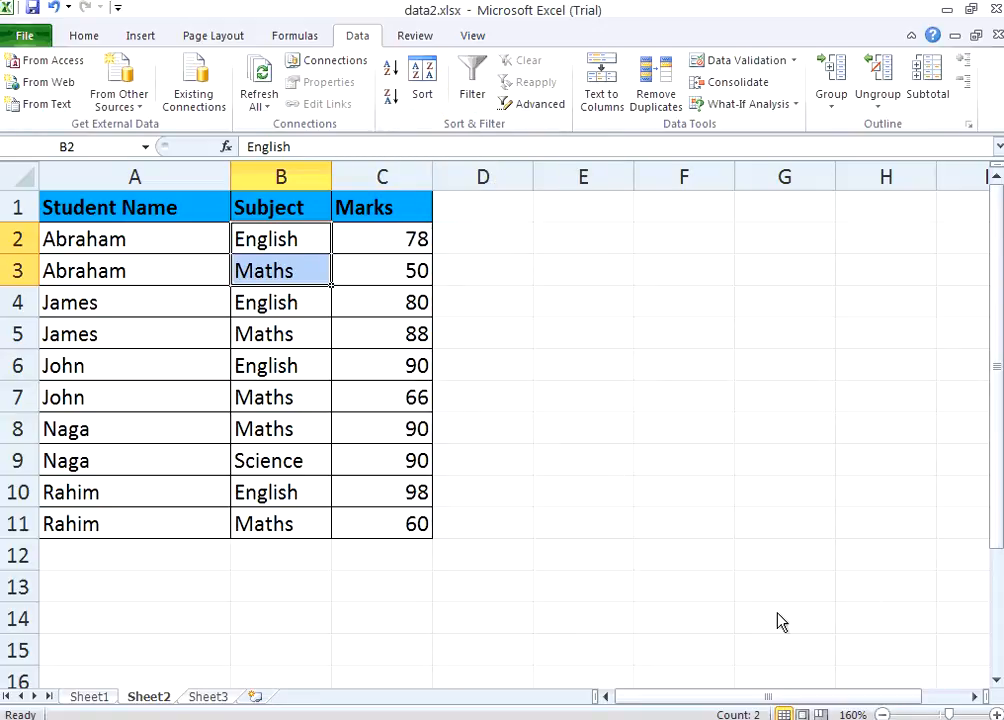